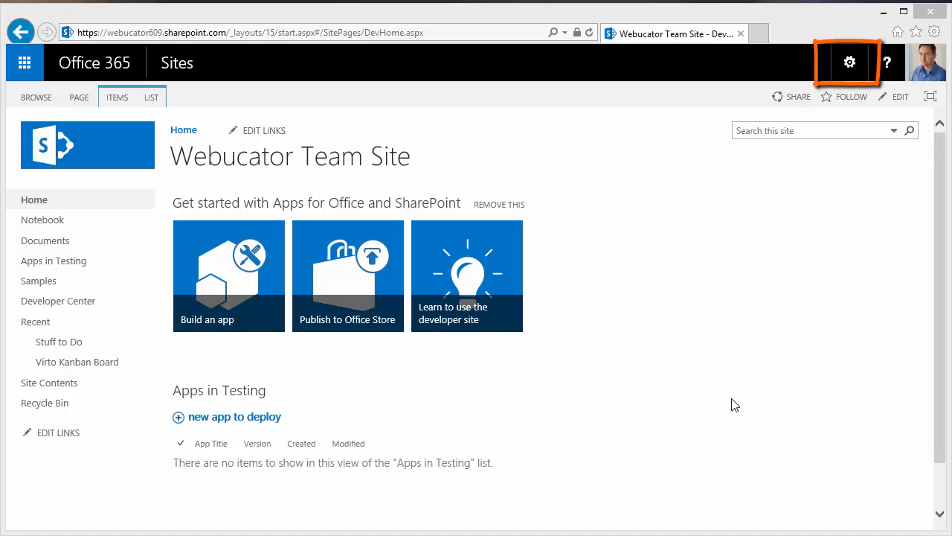
mouse_move(809, 366)
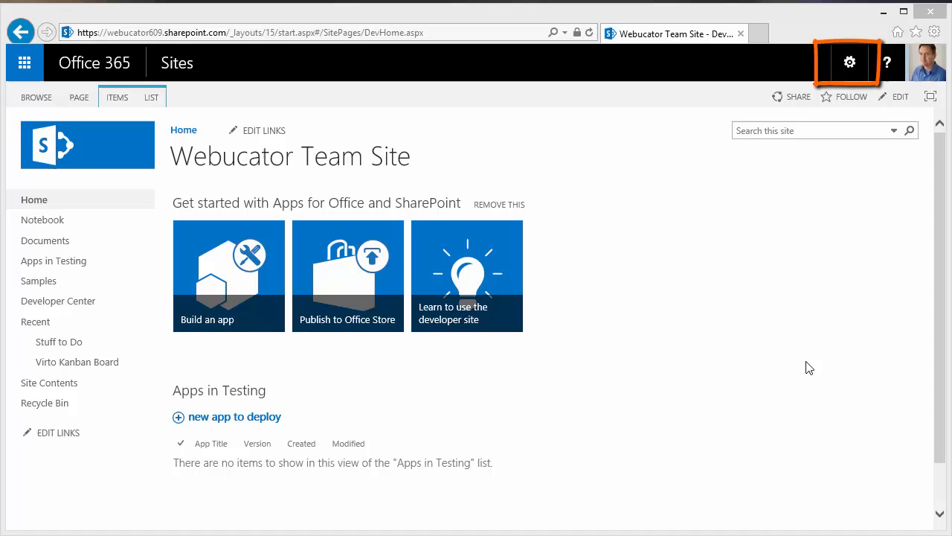
Step: Show the Webucator Team Site's settings menu from the Office 365 gear icon
click(850, 63)
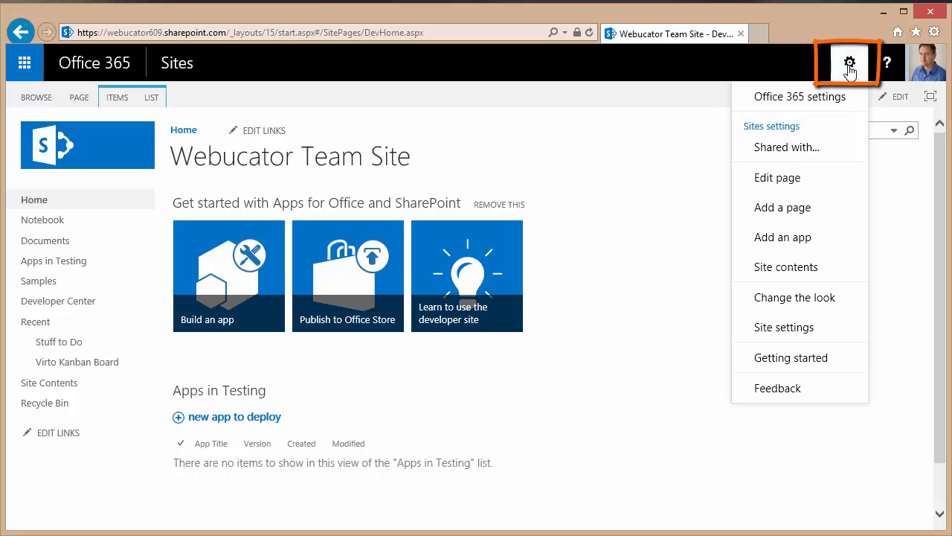
mouse_move(783, 237)
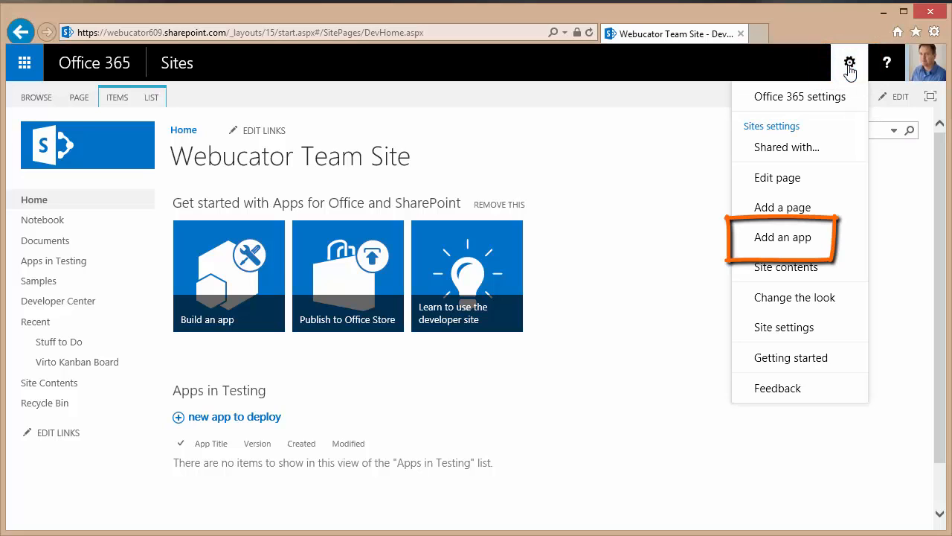
mouse_move(842, 89)
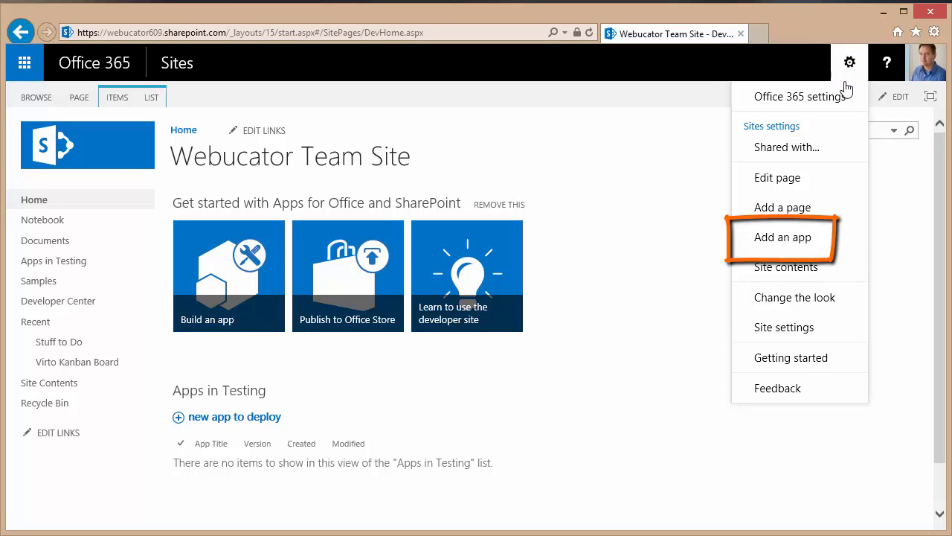
mouse_move(774, 246)
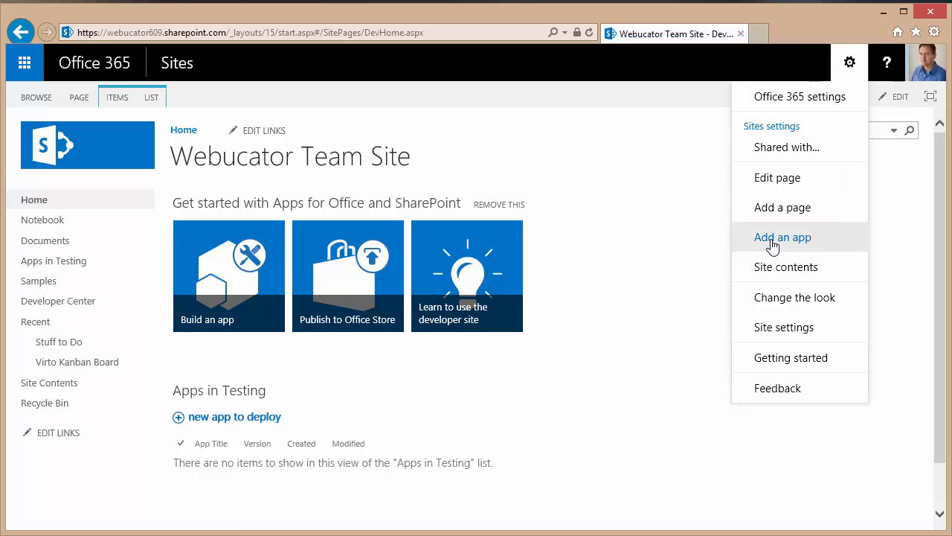
Step: Go to the site's Add an app page and from there into the SharePoint Store
click(782, 236)
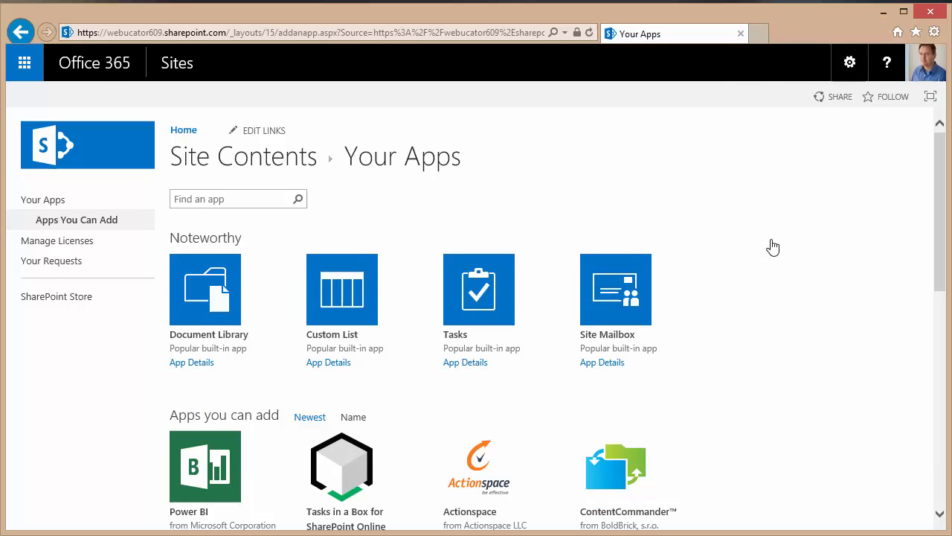
mouse_move(56, 296)
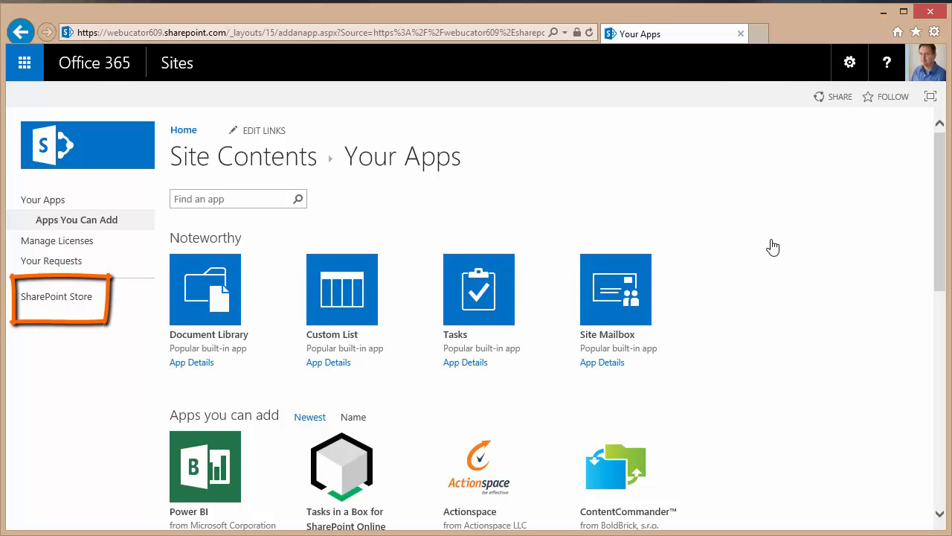
mouse_move(75, 306)
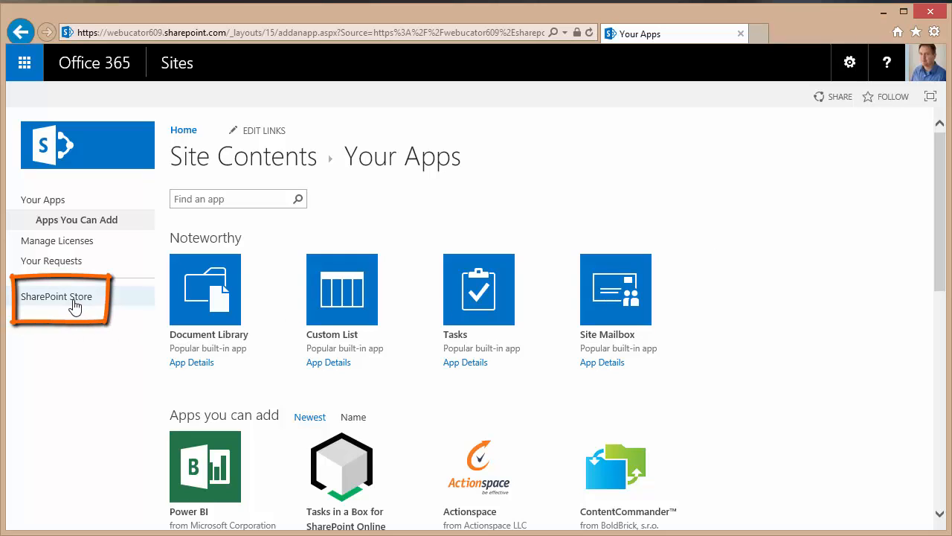
click(57, 296)
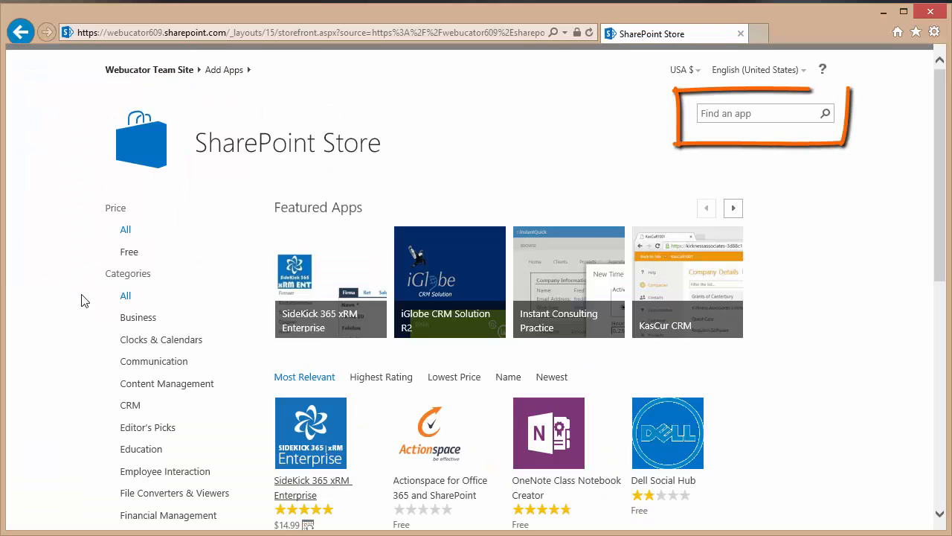
Step: Search the store for 'Virto', review the Virto Kanban Board App details, and return home
click(758, 113)
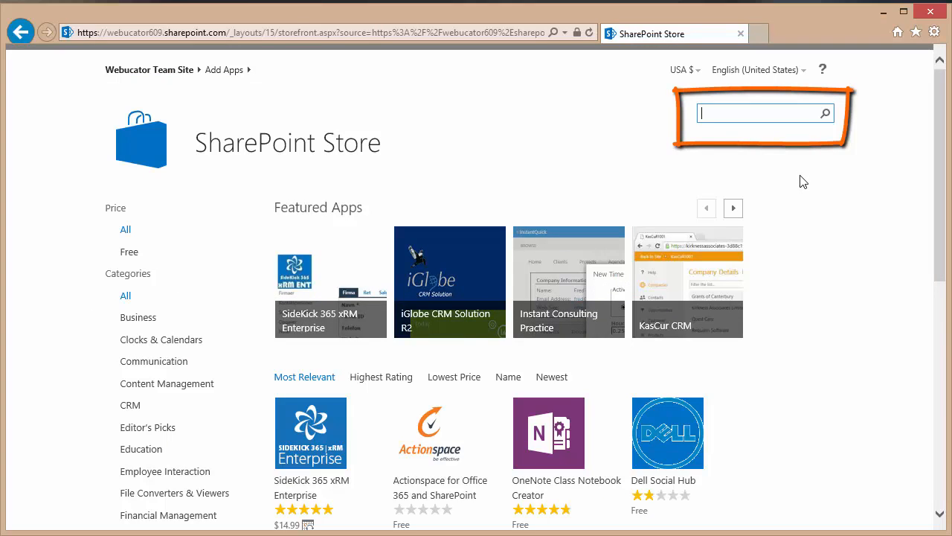
text(Virto Kanban)
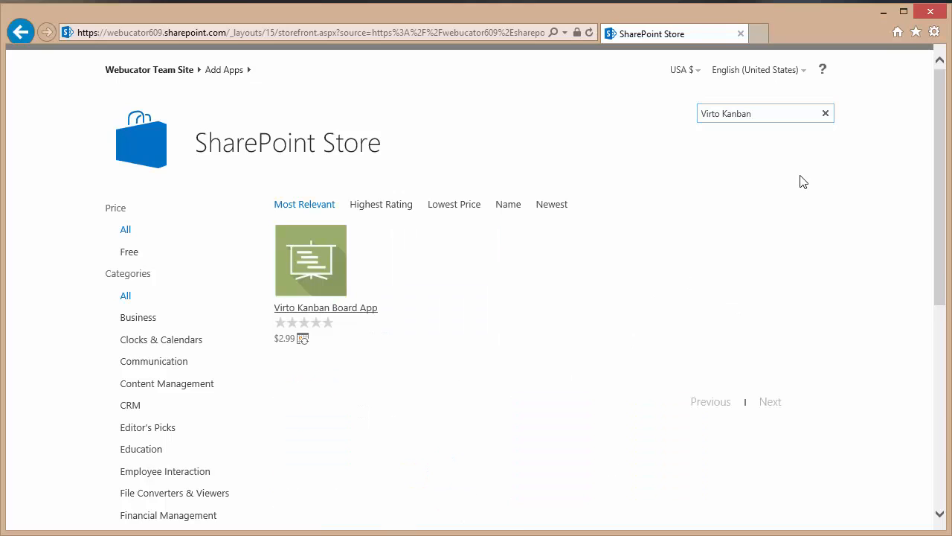
mouse_move(311, 290)
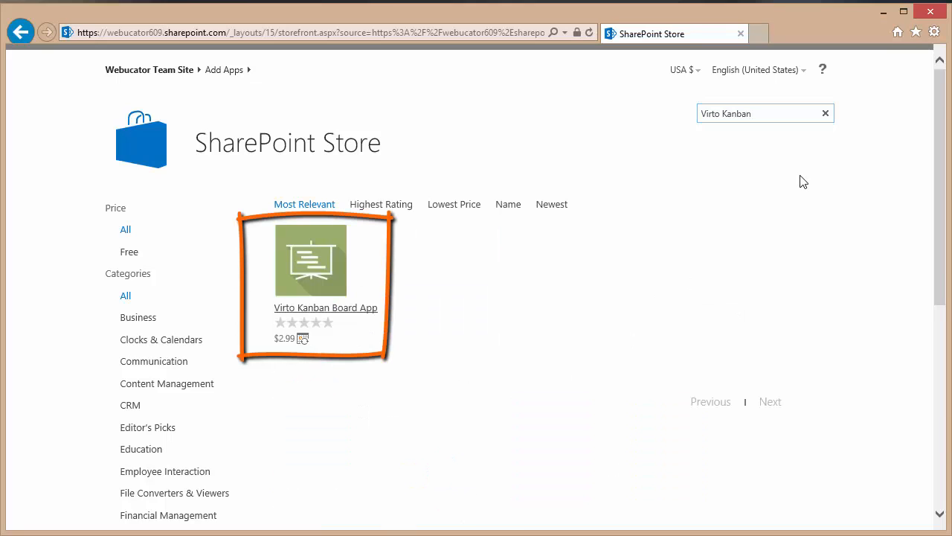
mouse_move(322, 282)
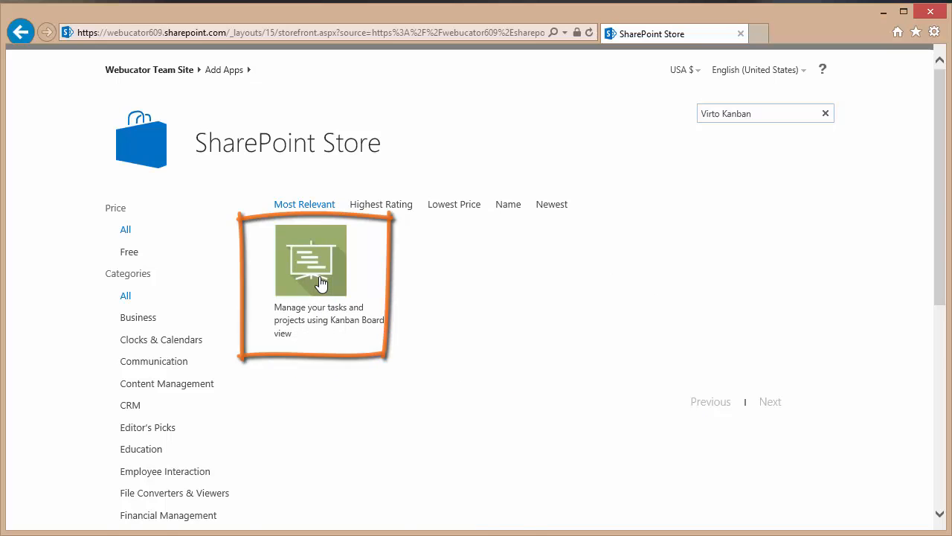
click(311, 260)
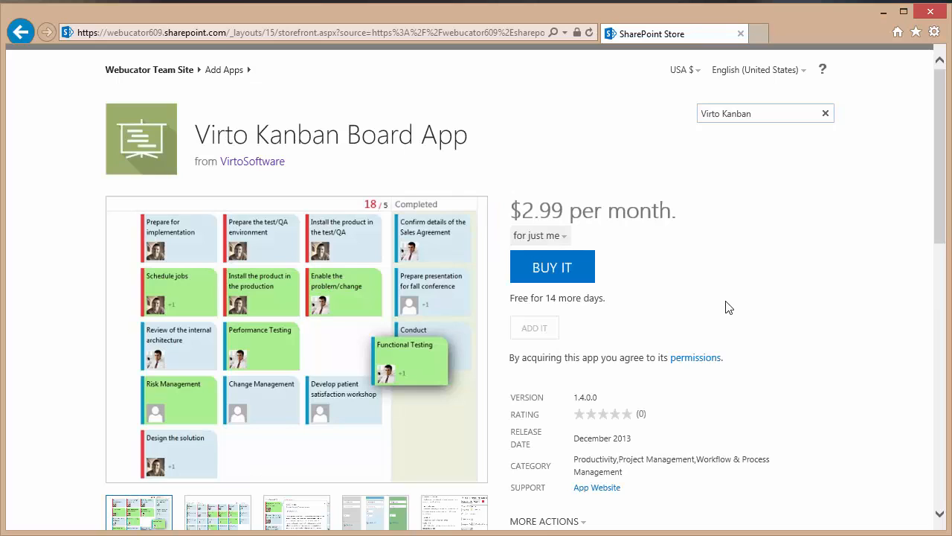
mouse_move(785, 295)
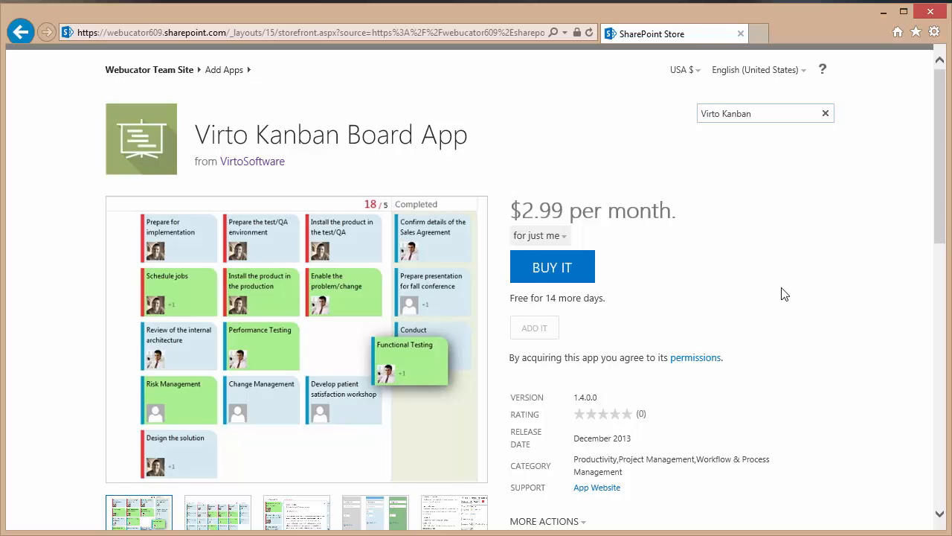
scroll(down, 3)
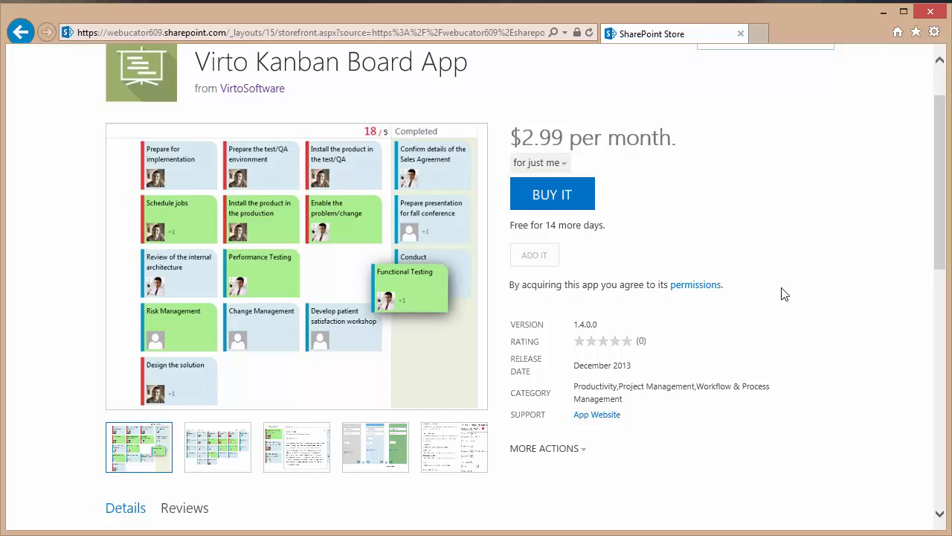
click(21, 31)
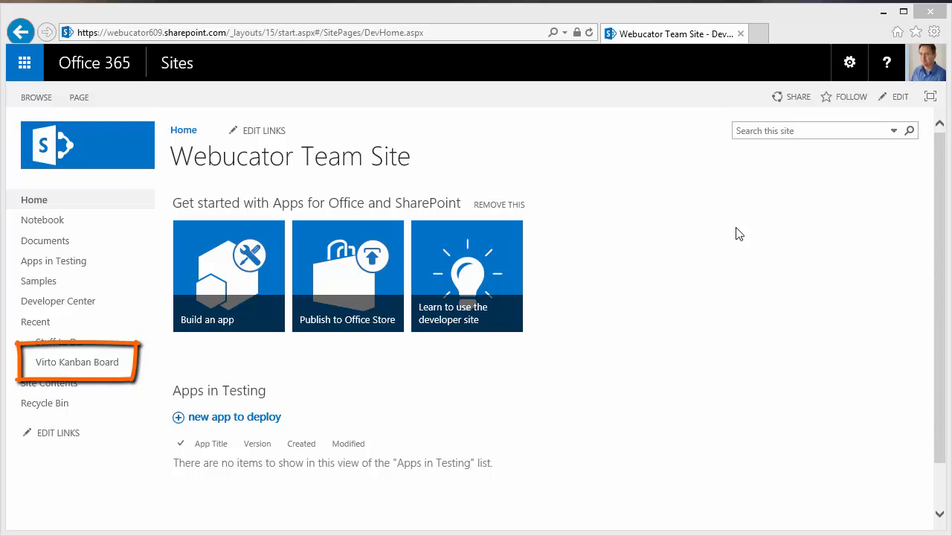
mouse_move(77, 362)
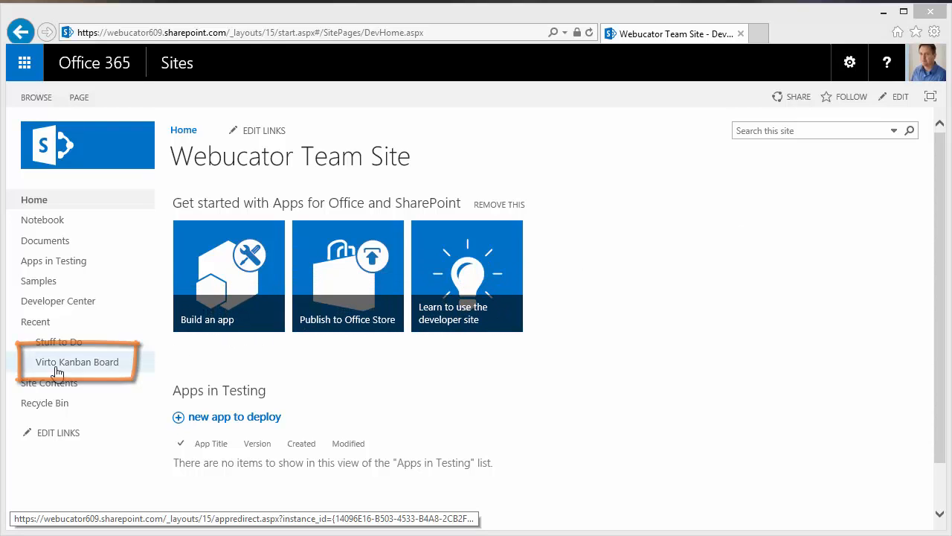
Step: Launch the Virto Kanban Board app from the site's Recent navigation links
click(77, 362)
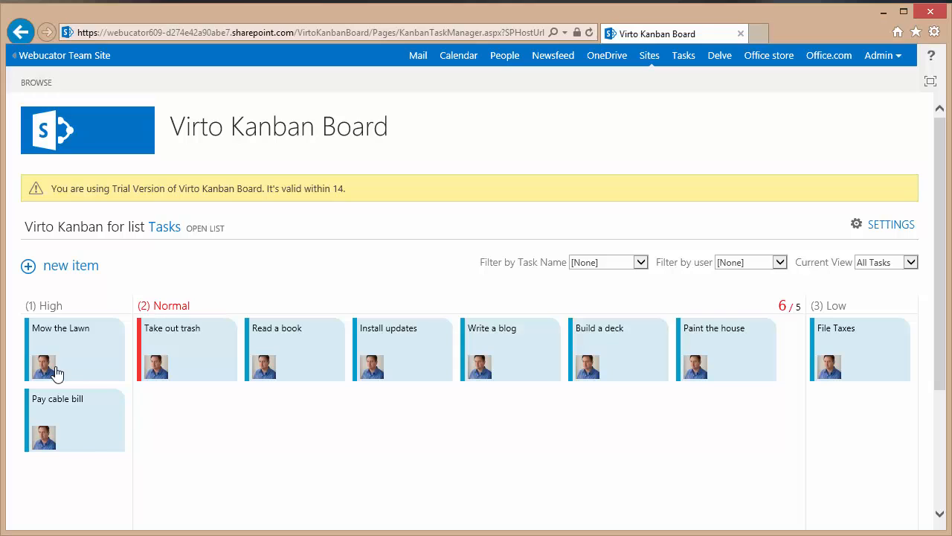
mouse_move(234, 329)
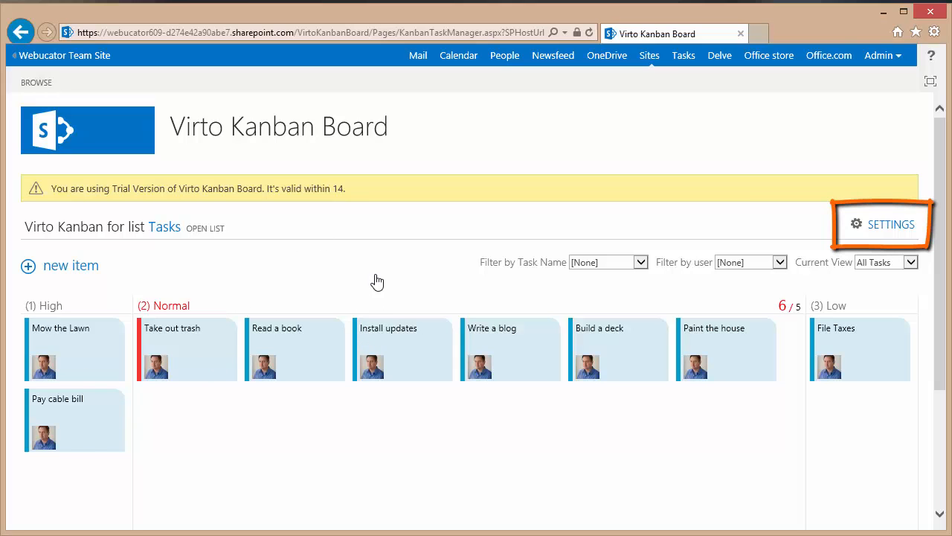
mouse_move(780, 259)
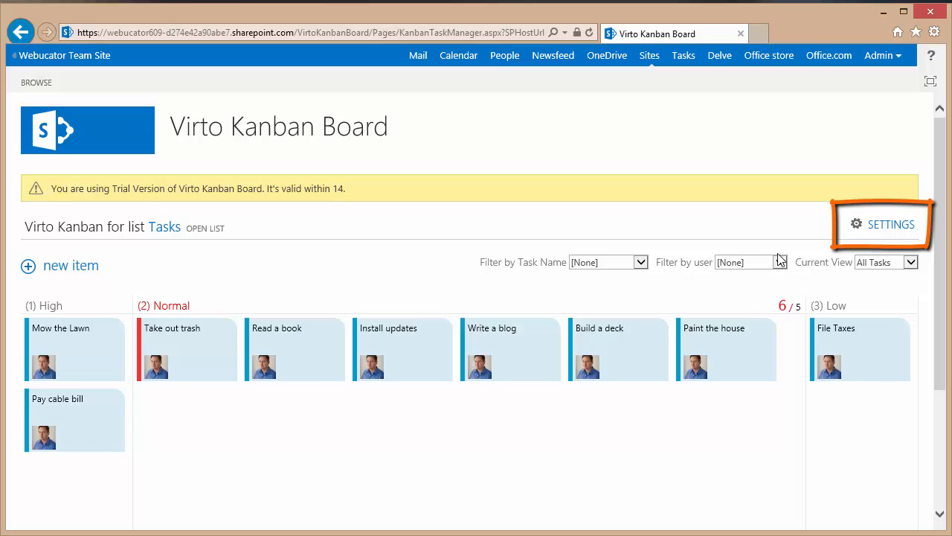
Step: Enter the board settings and choose the Tasks list to configure
click(889, 223)
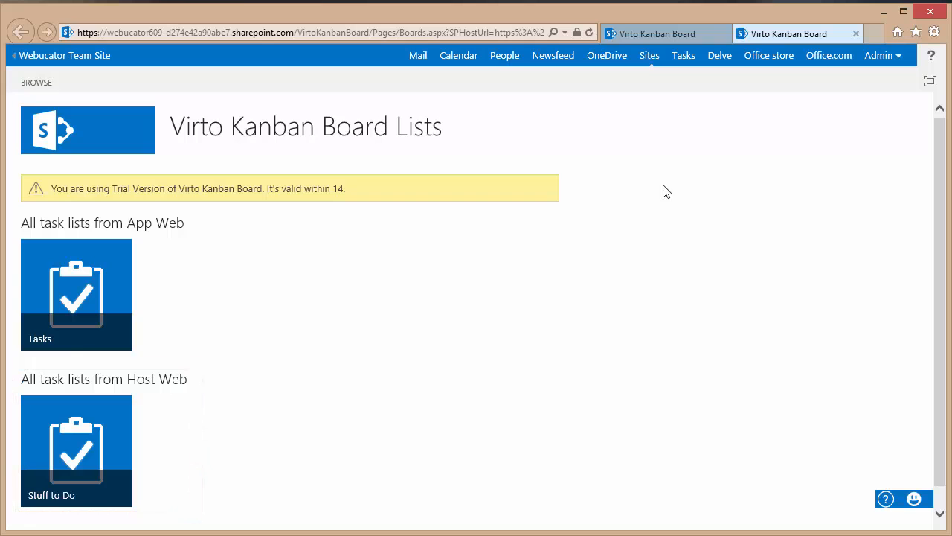
mouse_move(71, 290)
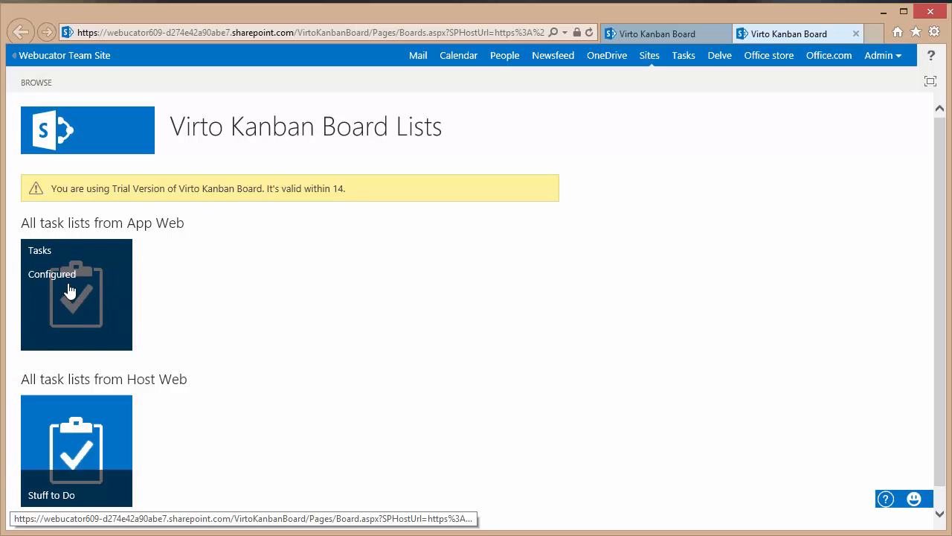
click(71, 290)
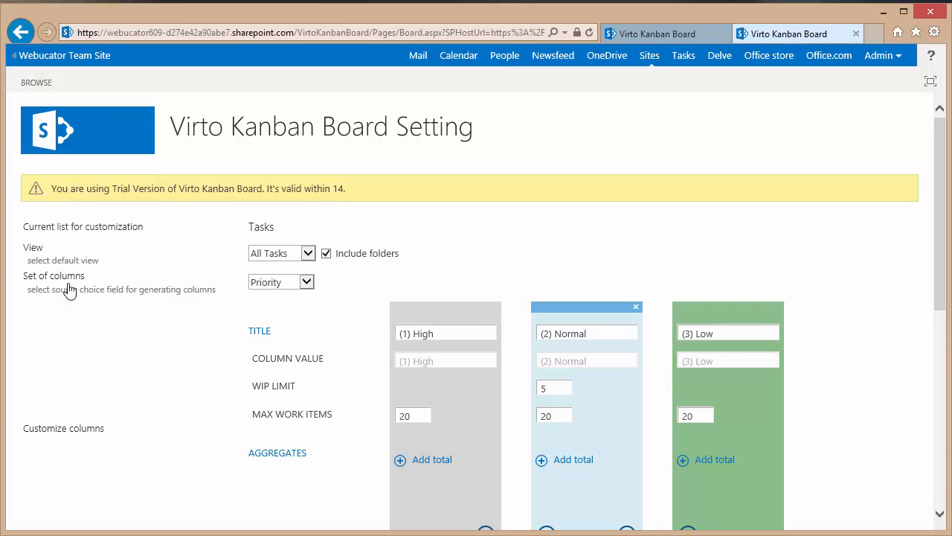
click(305, 281)
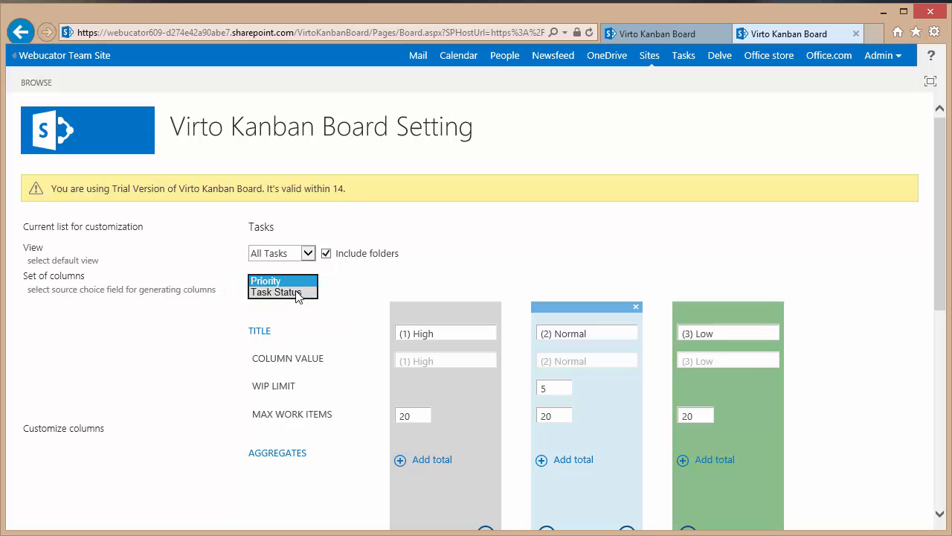
click(277, 292)
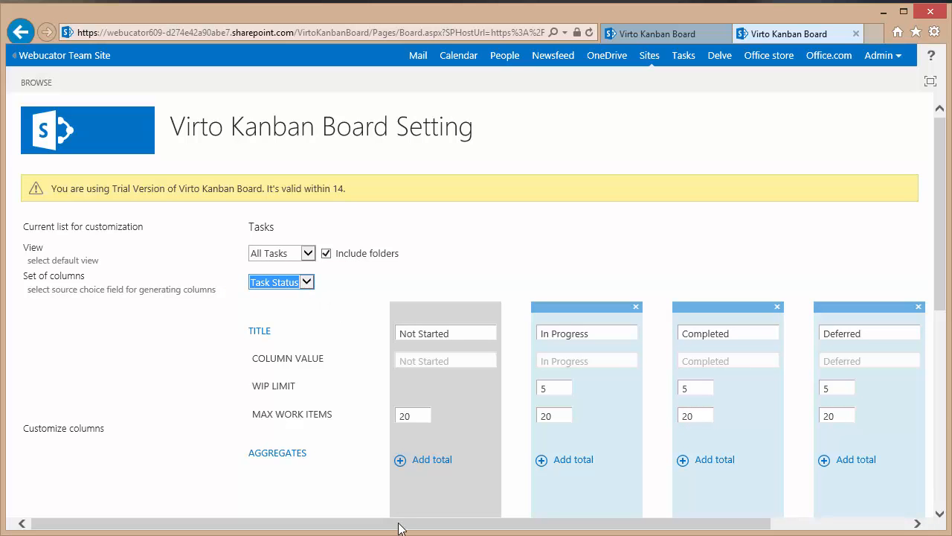
scroll(right, 3)
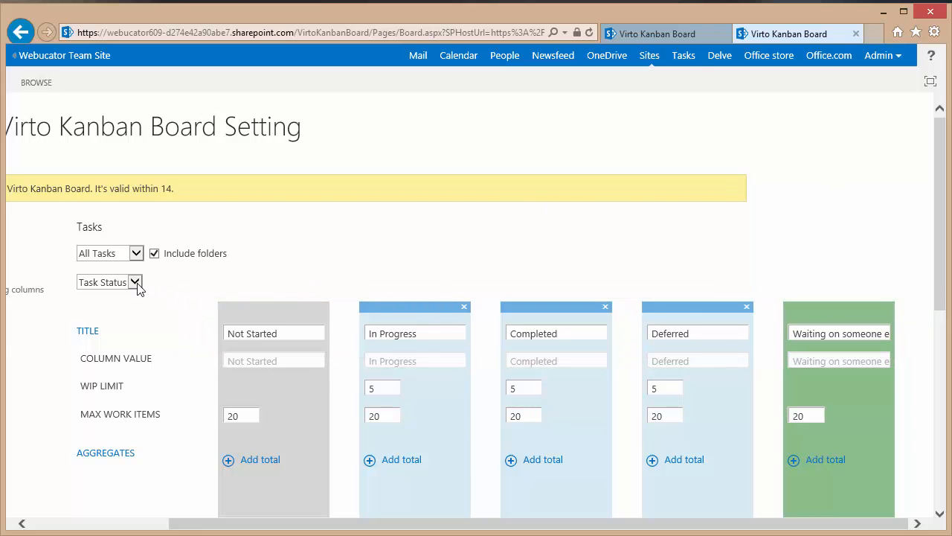
click(134, 283)
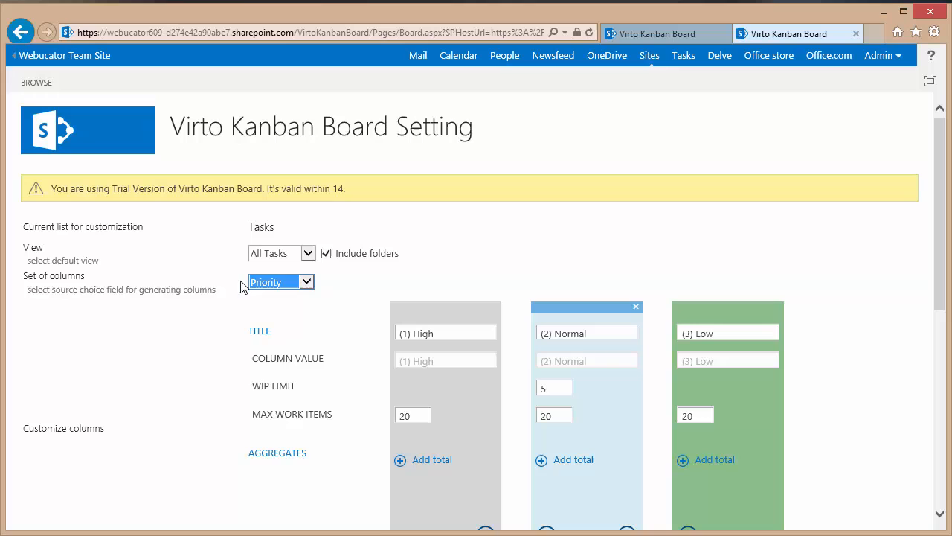
mouse_move(485, 232)
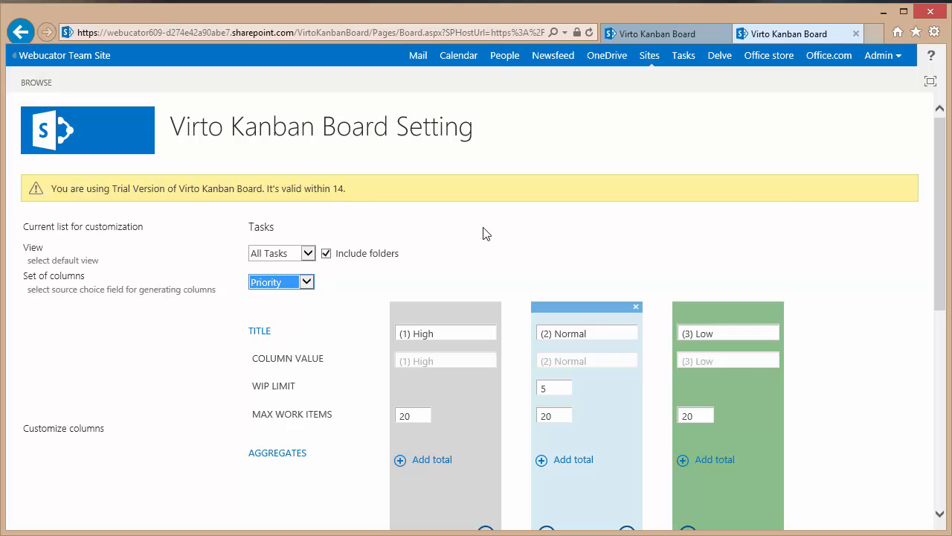
Step: Move the High column to the far right and the Normal column right past Low
scroll(down, 3)
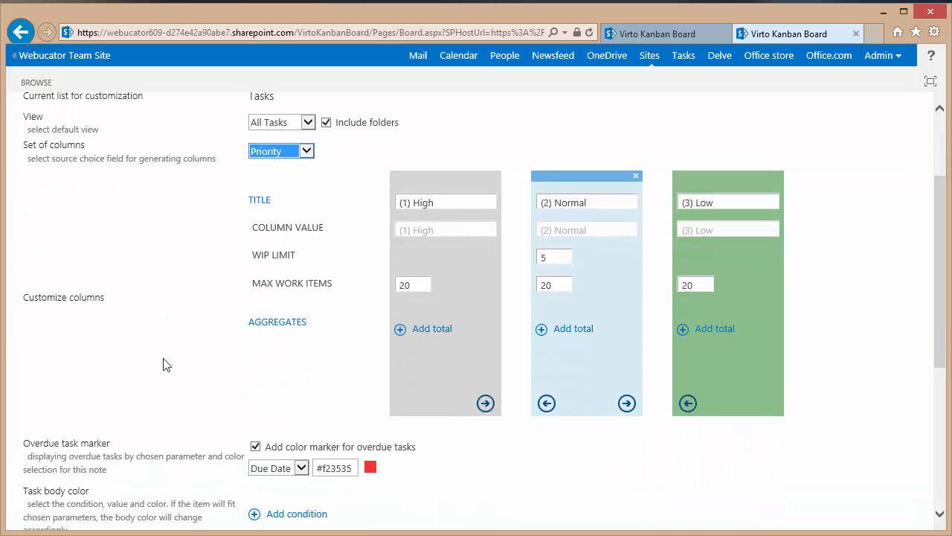
mouse_move(309, 418)
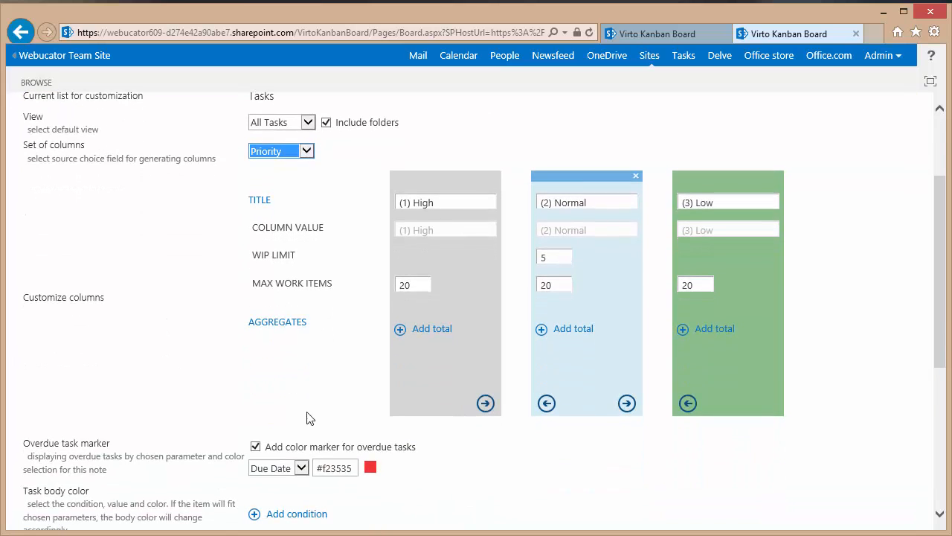
mouse_move(538, 418)
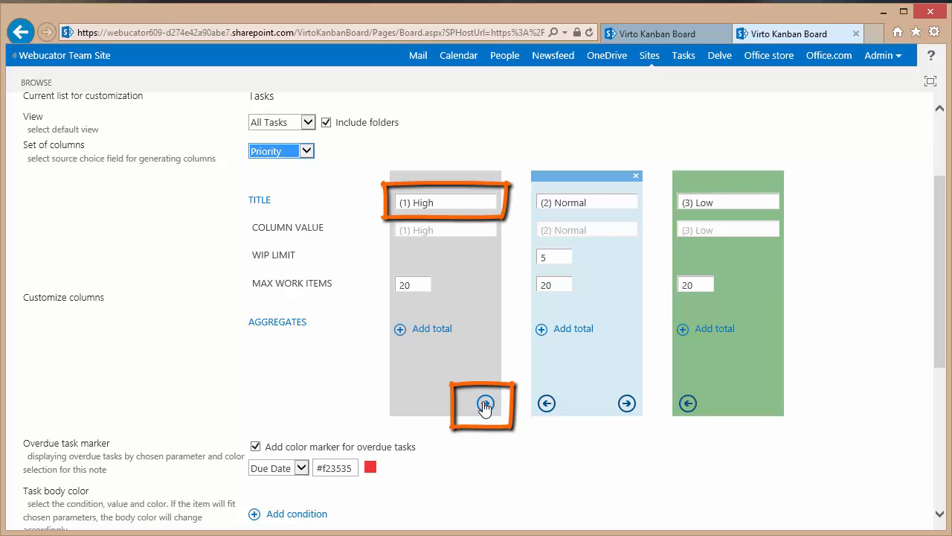
mouse_move(485, 405)
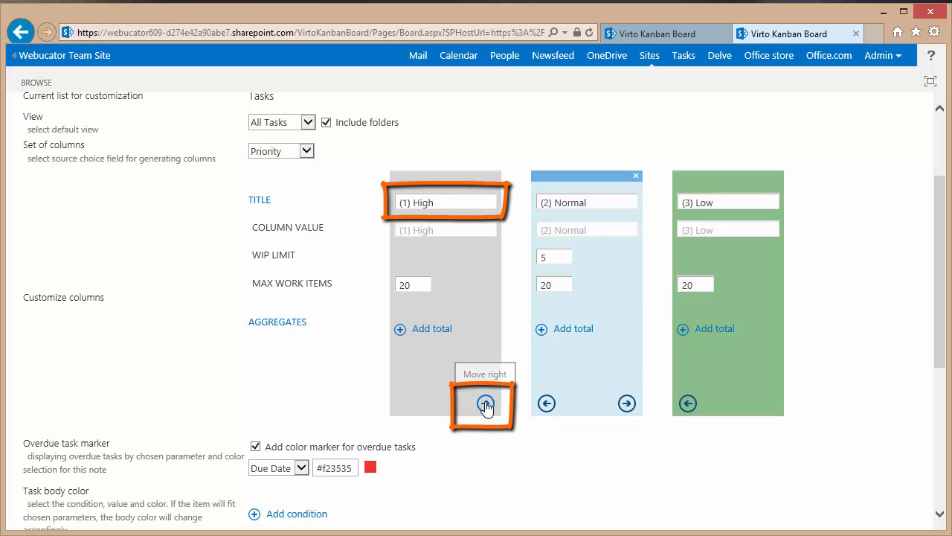
click(485, 403)
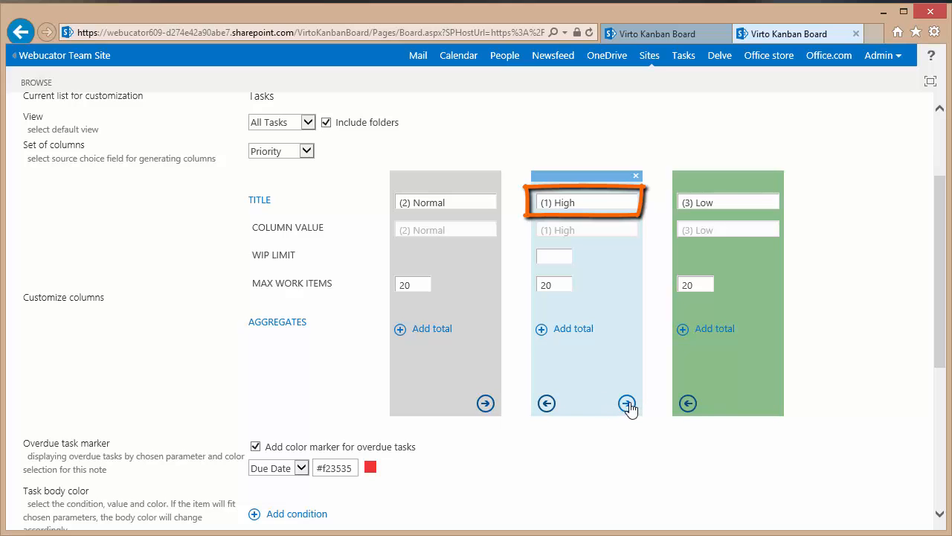
click(627, 402)
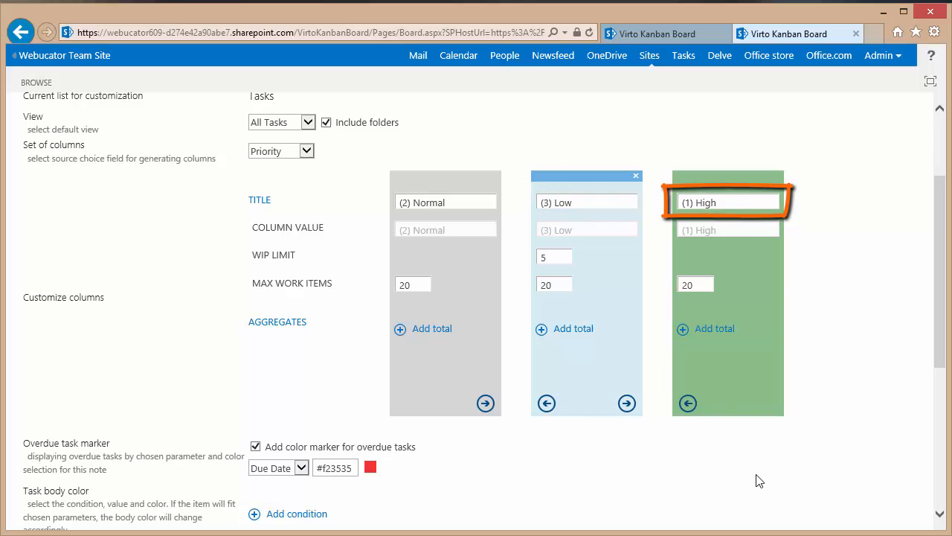
mouse_move(875, 279)
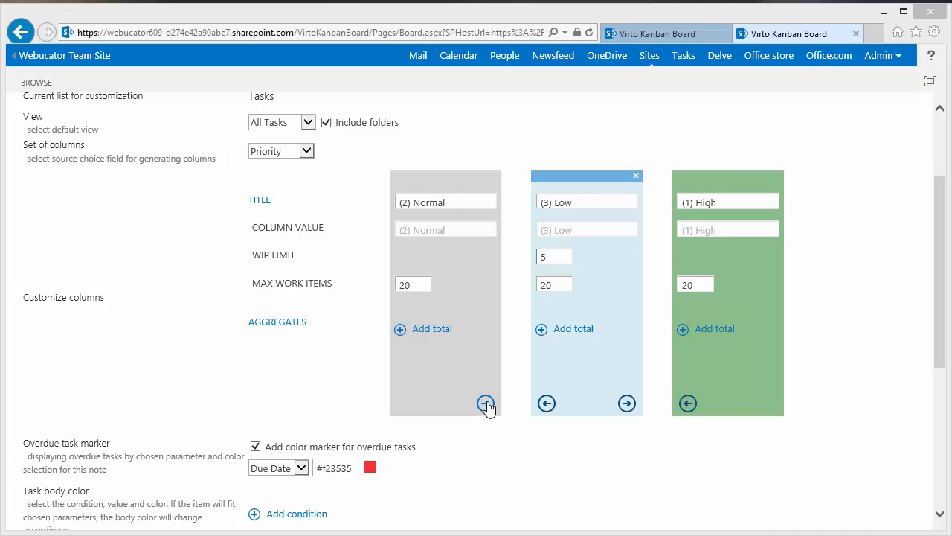
click(485, 403)
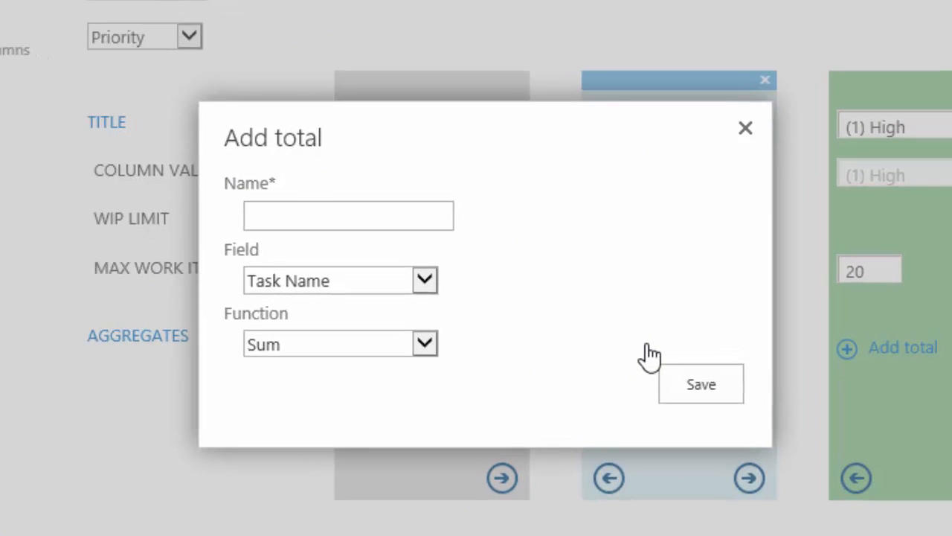
Step: Create a total named DemoValue on % Complete using the Average function and save it
click(348, 216)
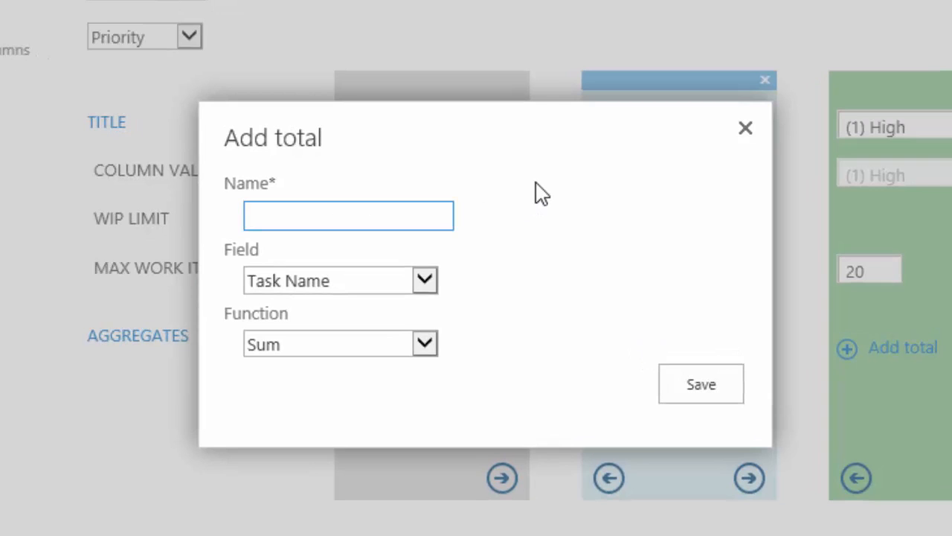
click(348, 216)
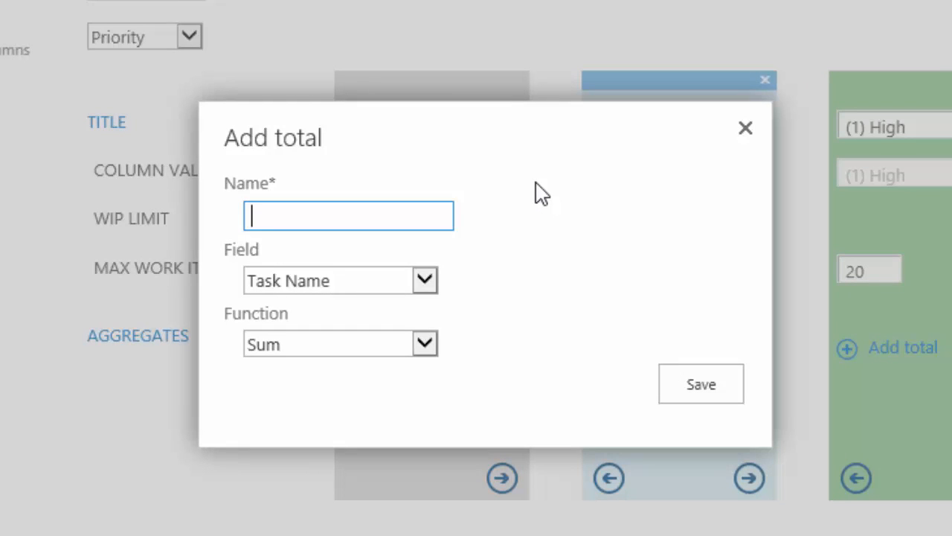
text(DemoValue)
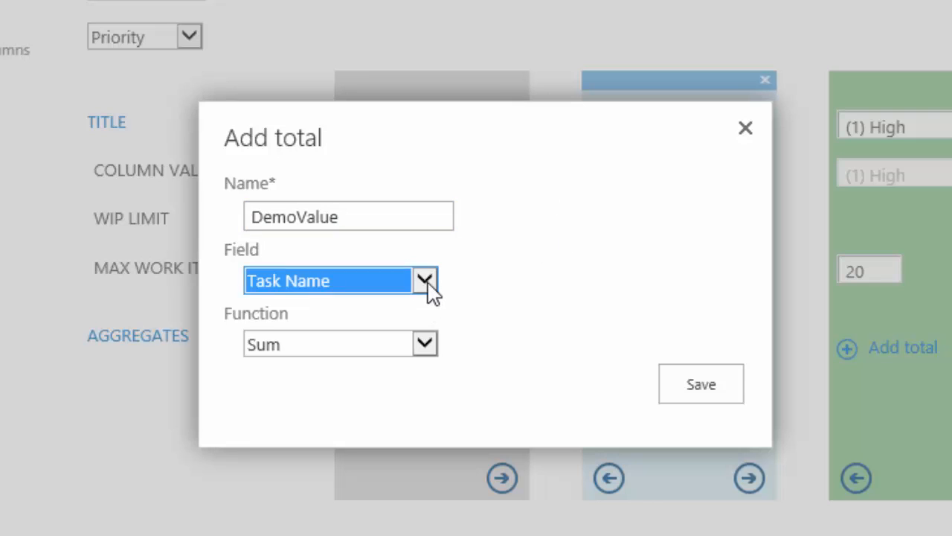
click(425, 280)
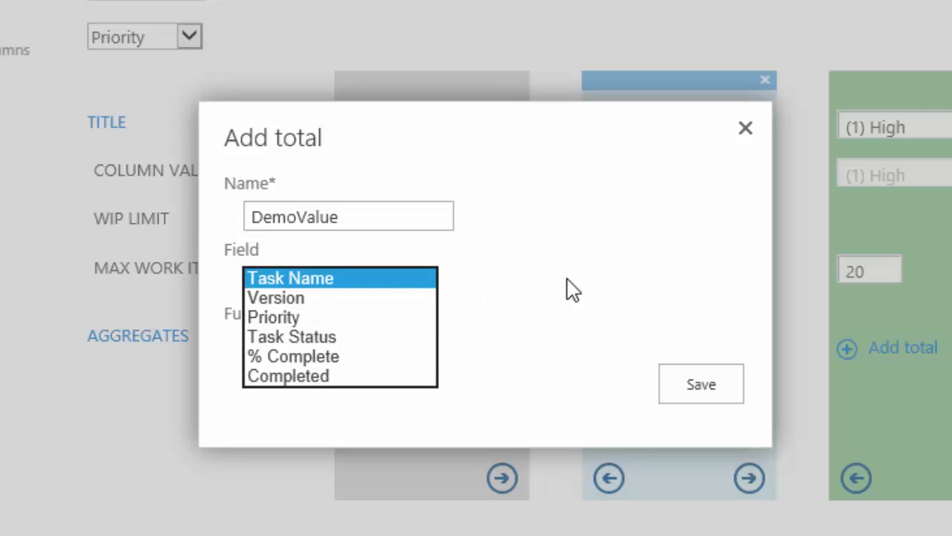
mouse_move(568, 288)
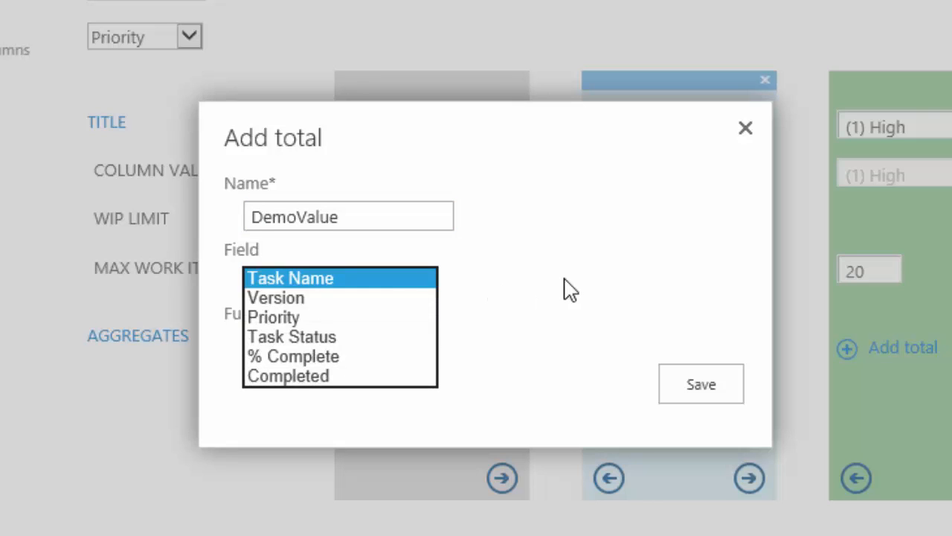
mouse_move(292, 356)
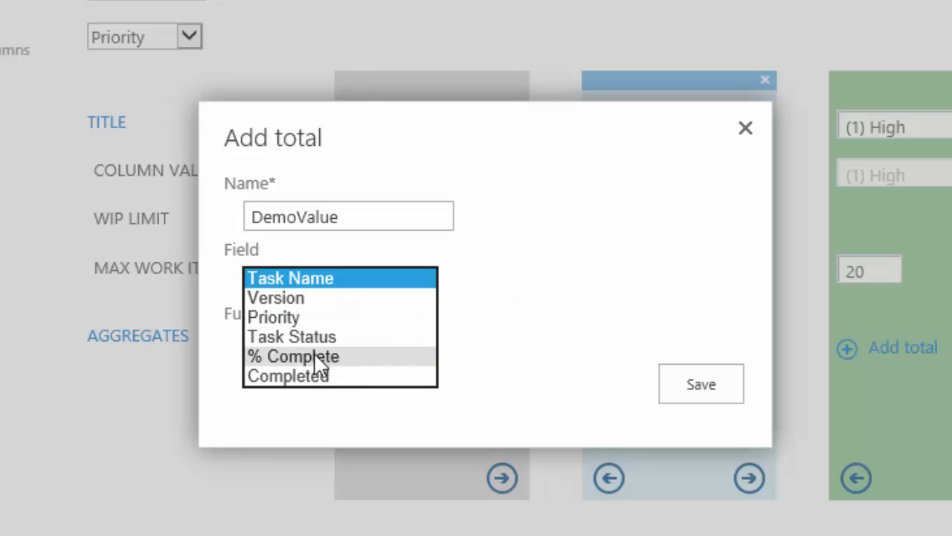
click(292, 356)
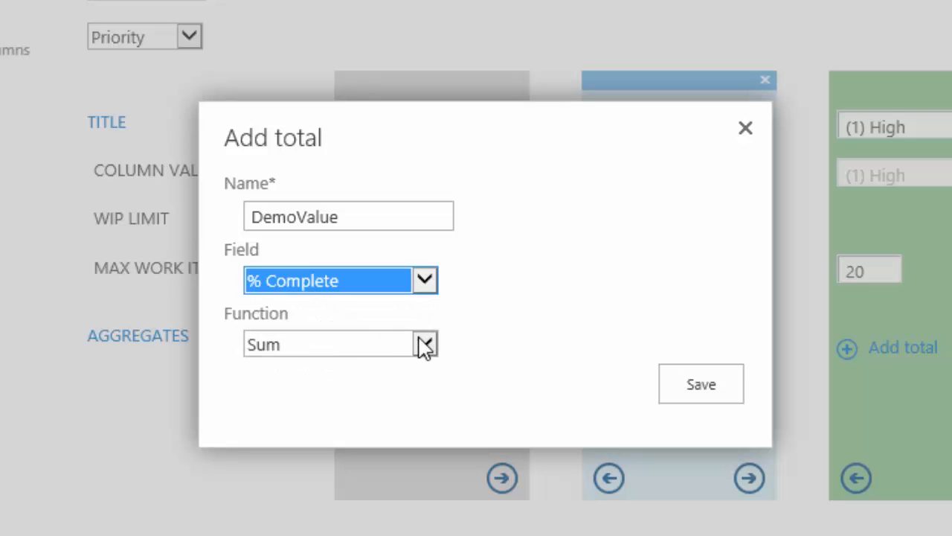
click(426, 344)
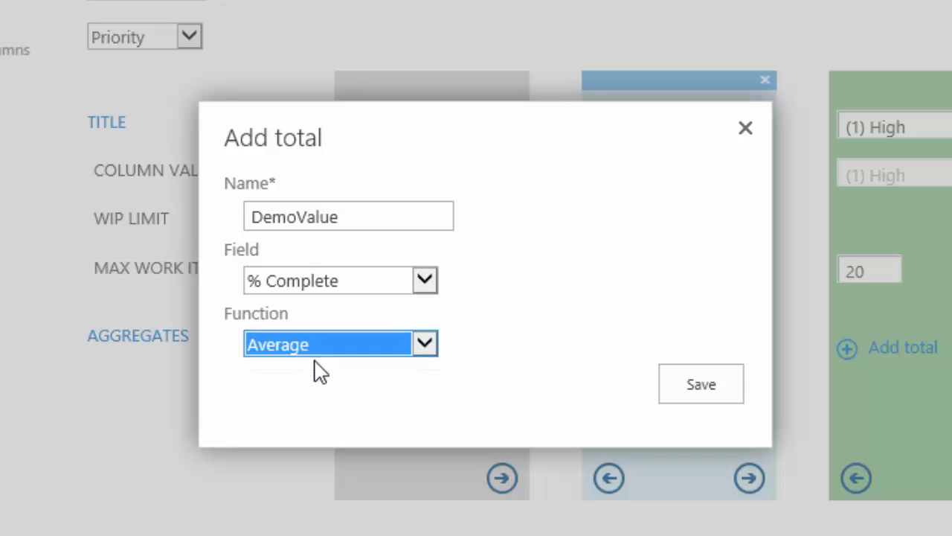
mouse_move(628, 291)
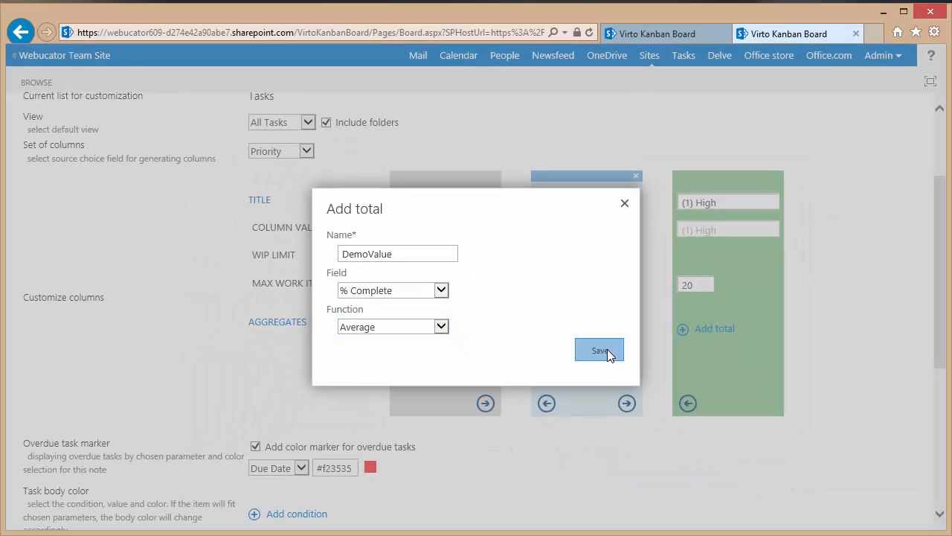
click(598, 351)
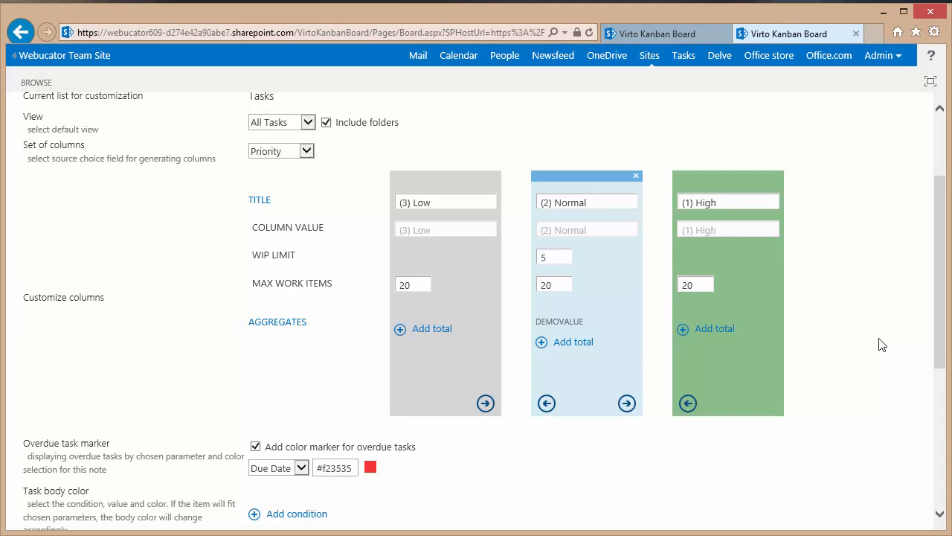
scroll(down, 3)
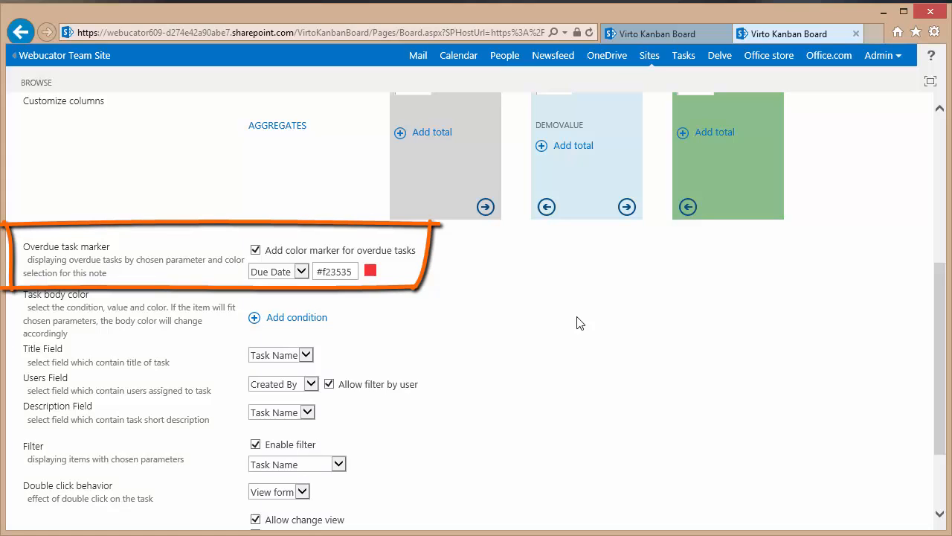
click(300, 271)
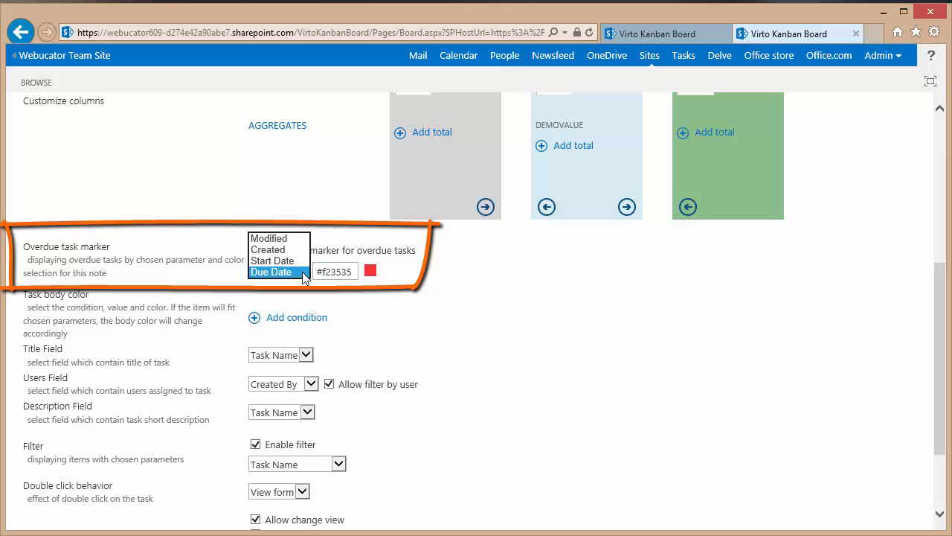
click(271, 271)
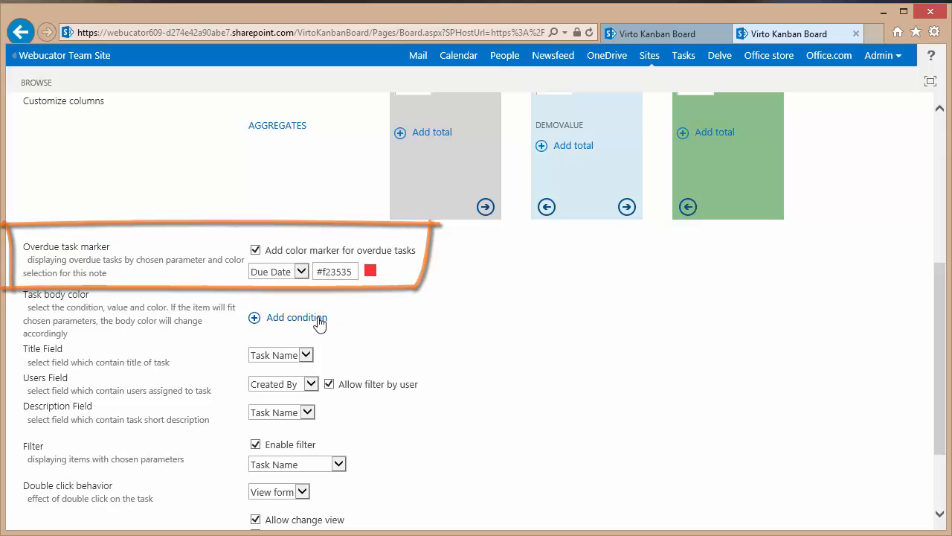
click(294, 317)
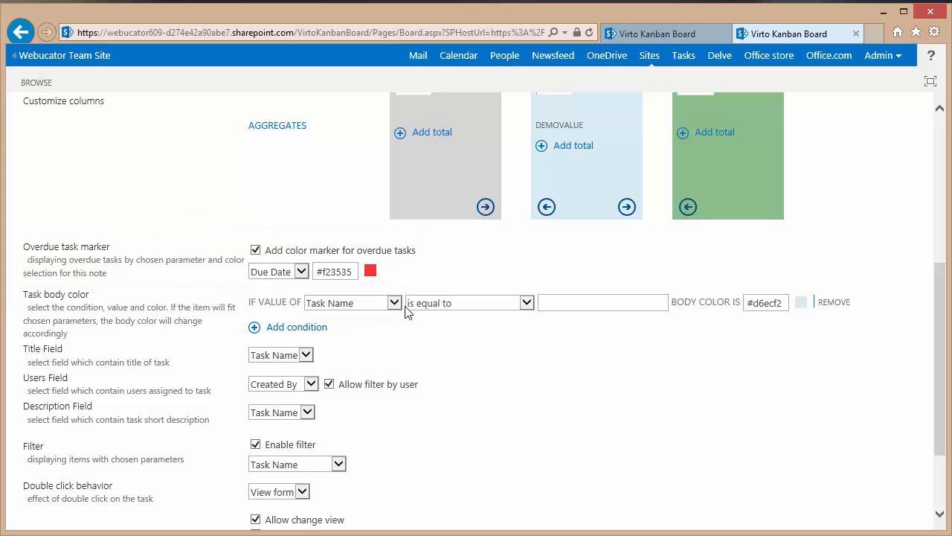
mouse_move(508, 311)
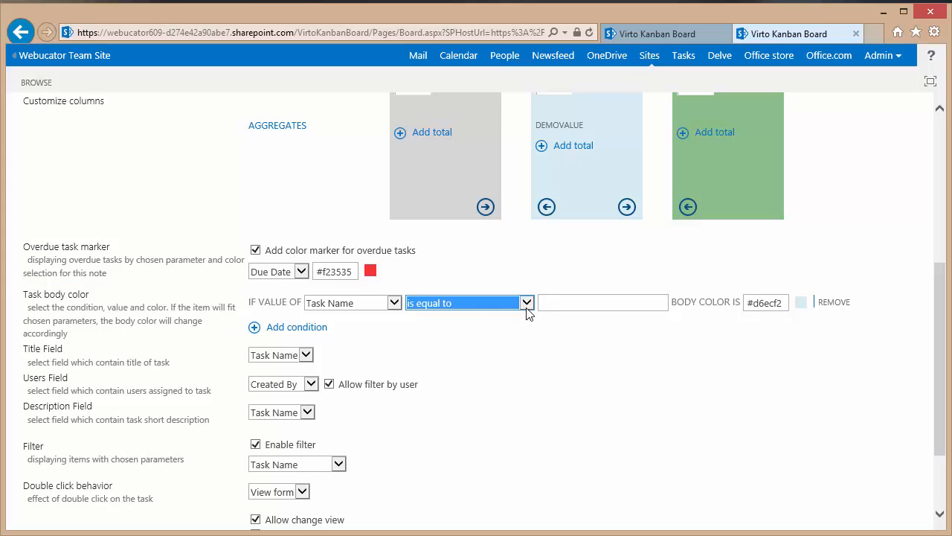
click(526, 302)
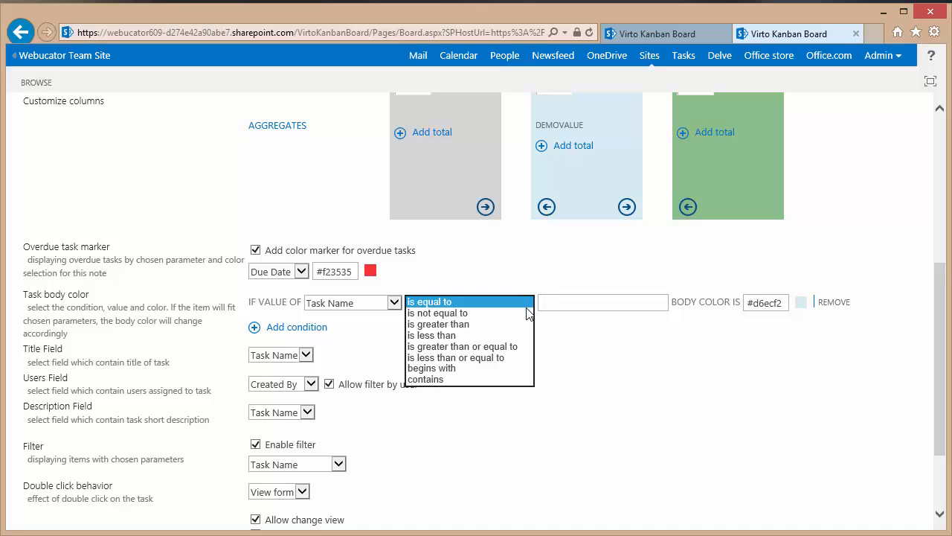
click(430, 300)
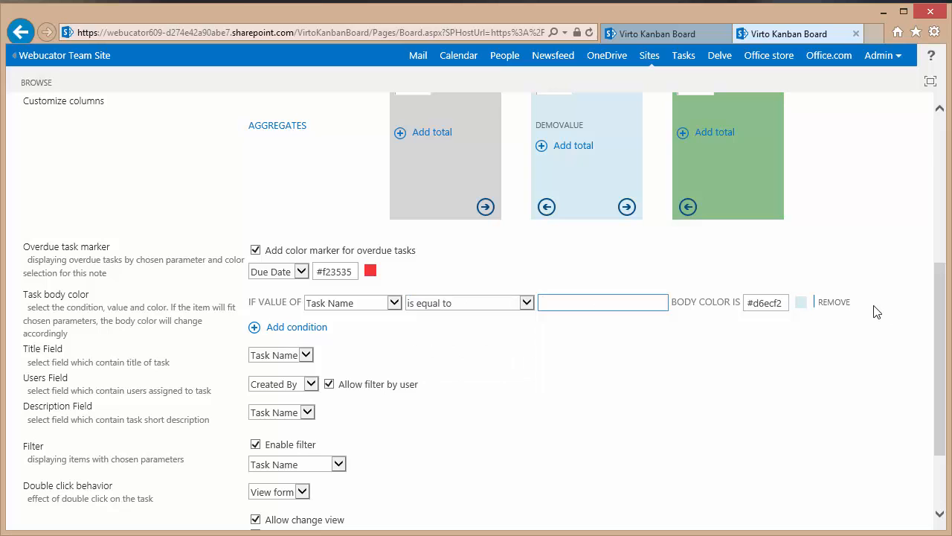
click(834, 301)
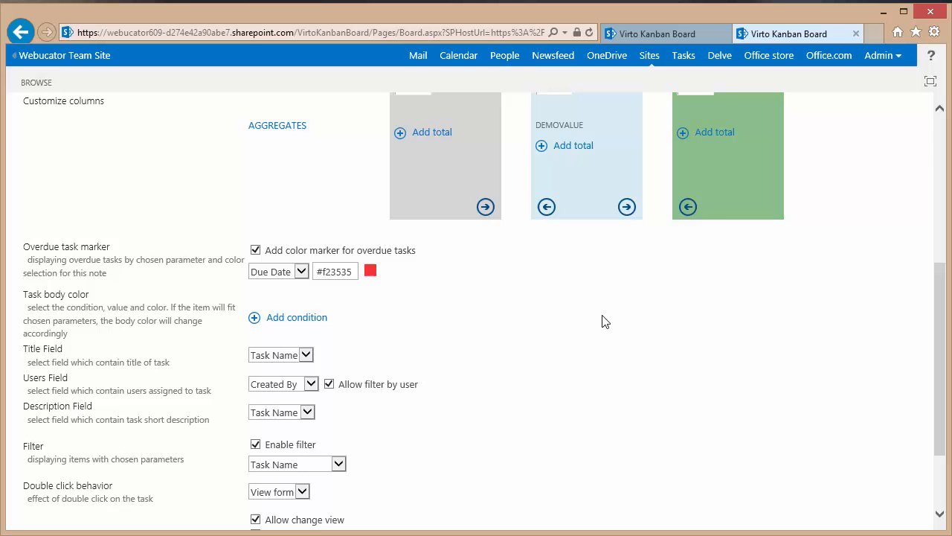
scroll(down, 3)
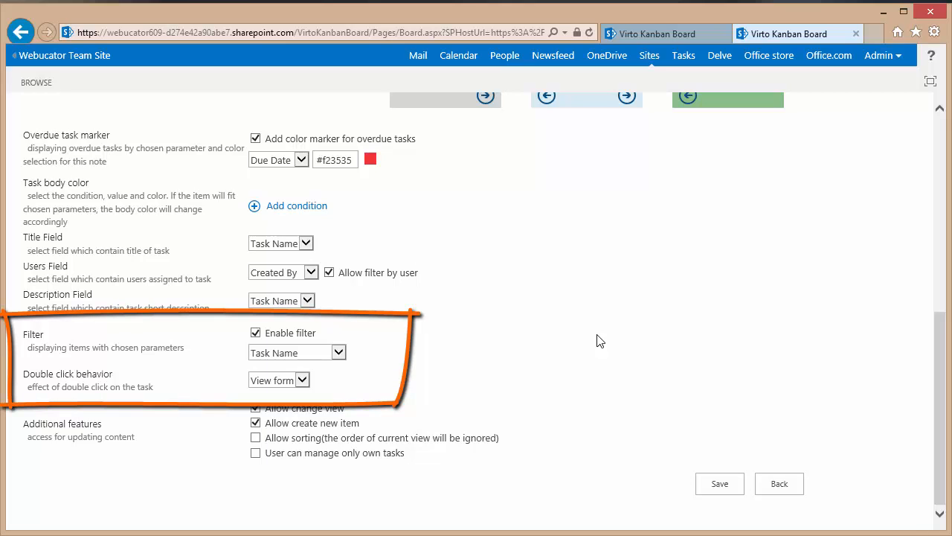
Step: Set the double-click behaviour to Edit form and save the Tasks board configuration
click(280, 380)
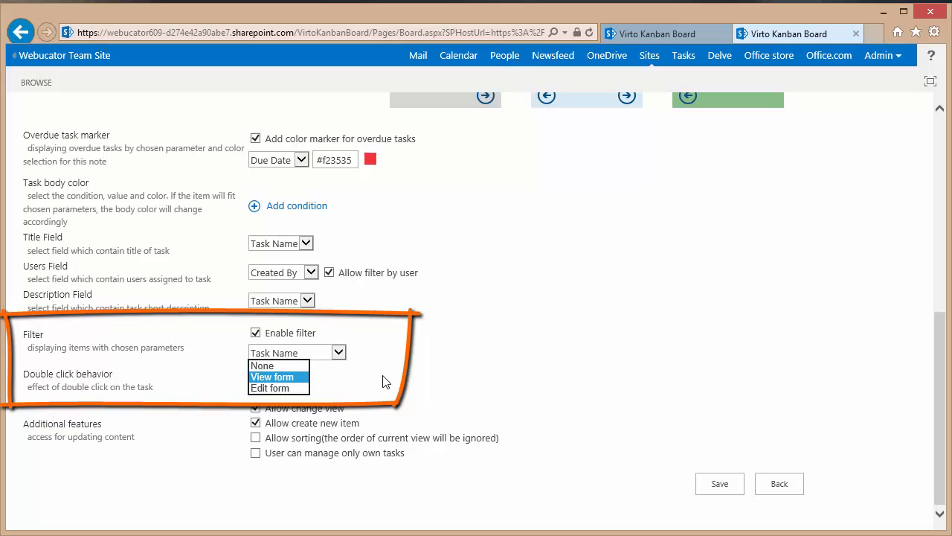
mouse_move(404, 393)
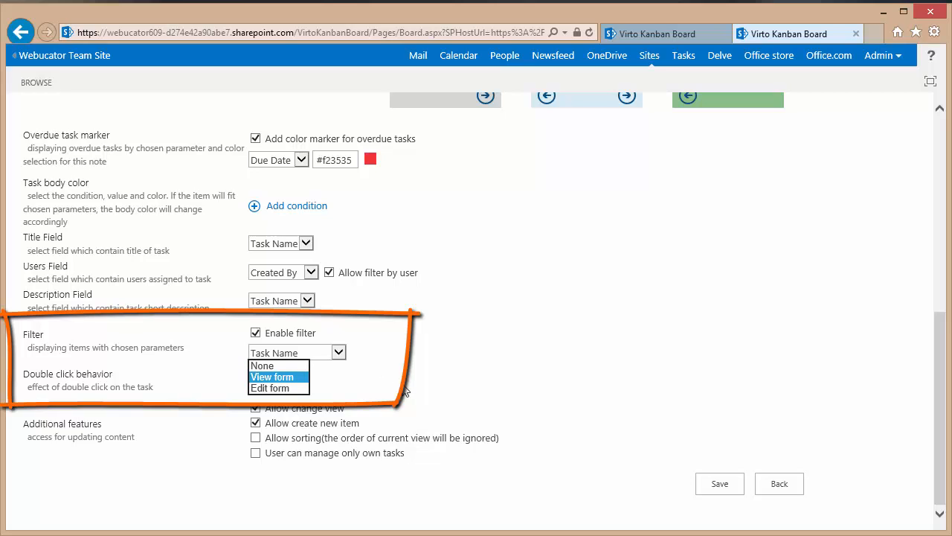
mouse_move(275, 383)
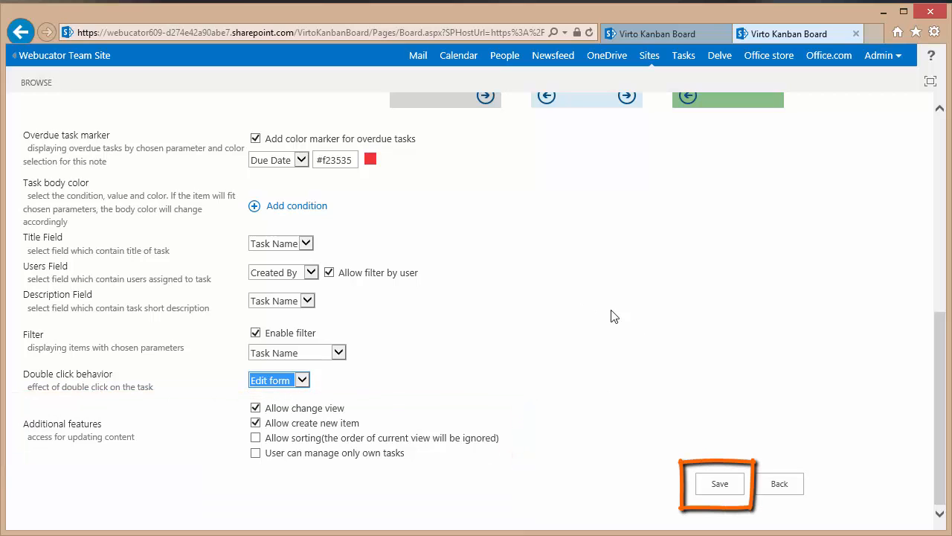
click(720, 482)
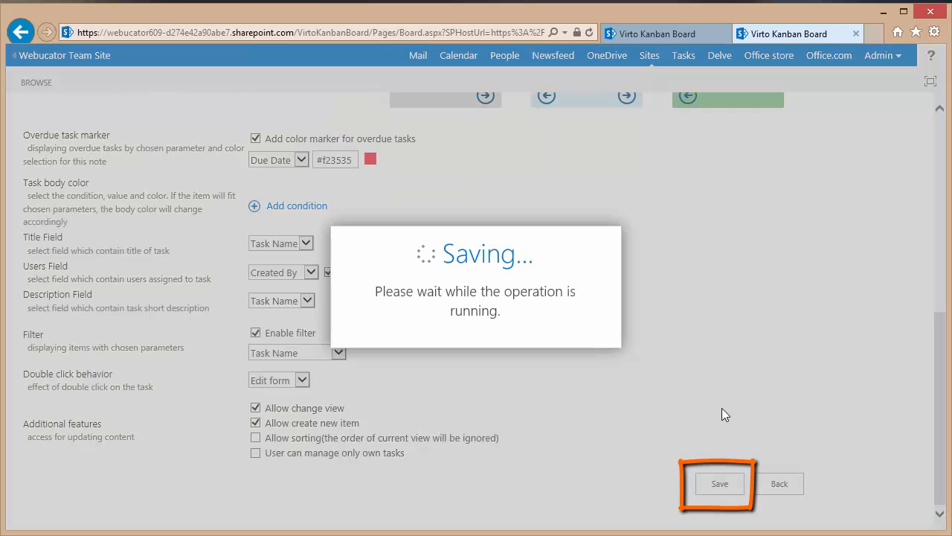
click(720, 482)
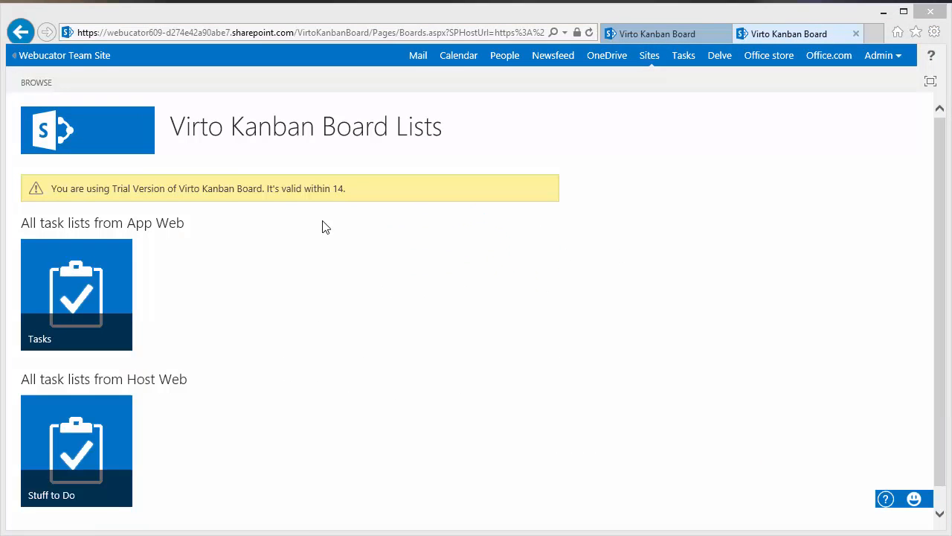
click(88, 132)
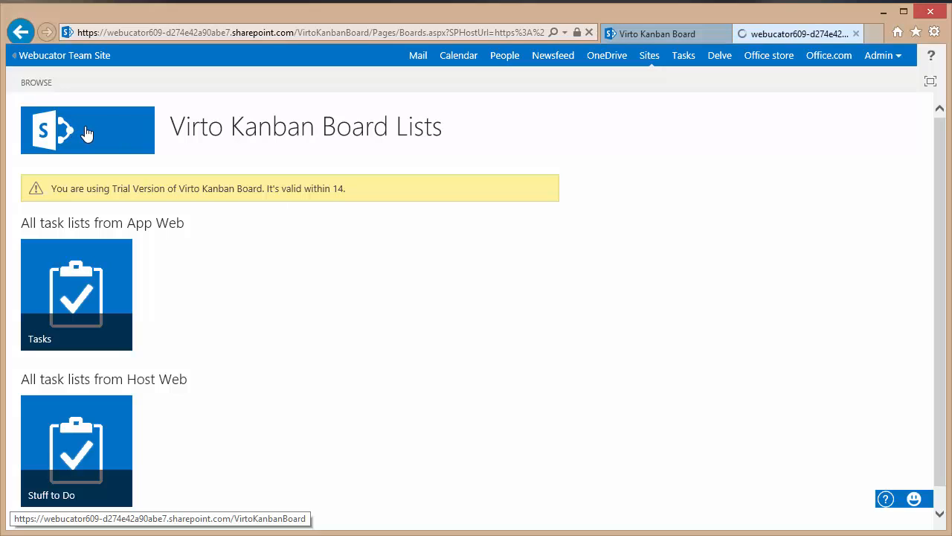
click(76, 294)
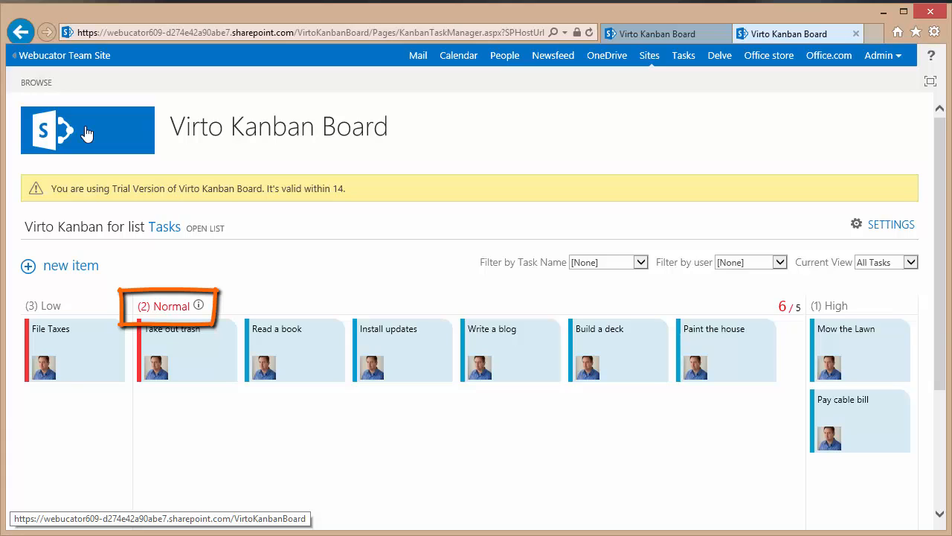
mouse_move(232, 237)
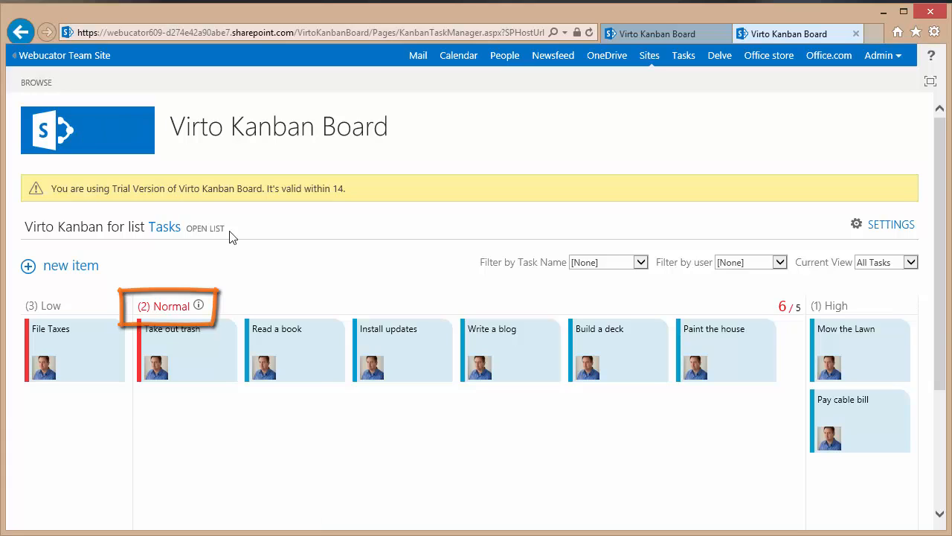
mouse_move(199, 307)
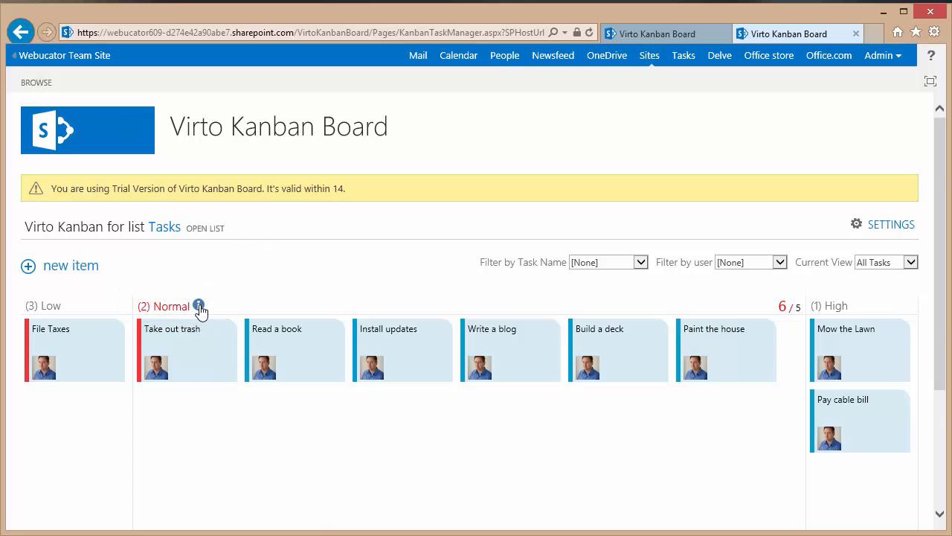
click(199, 307)
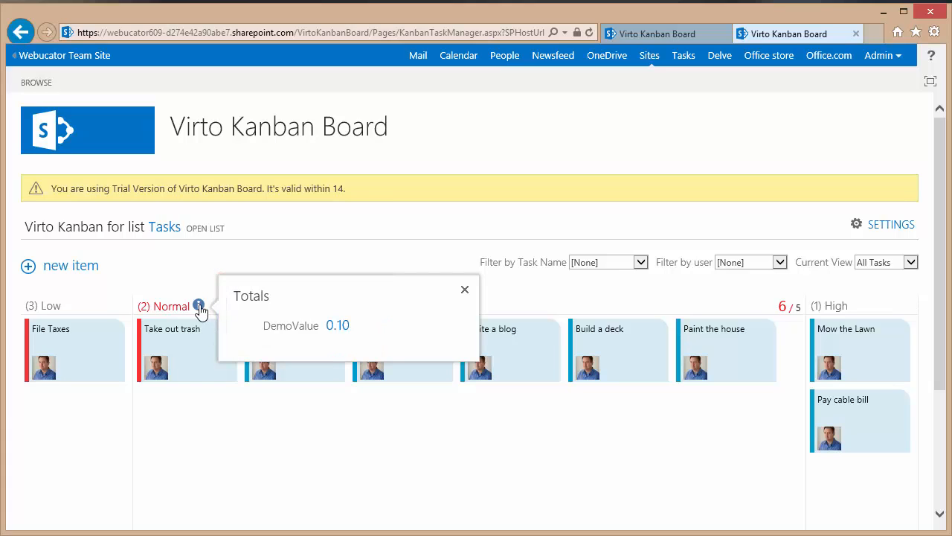
click(464, 288)
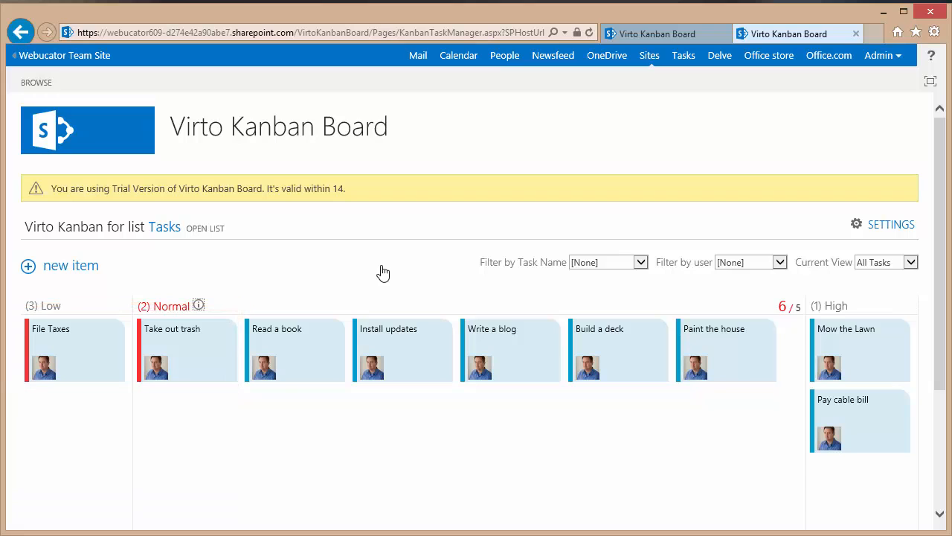
mouse_move(177, 369)
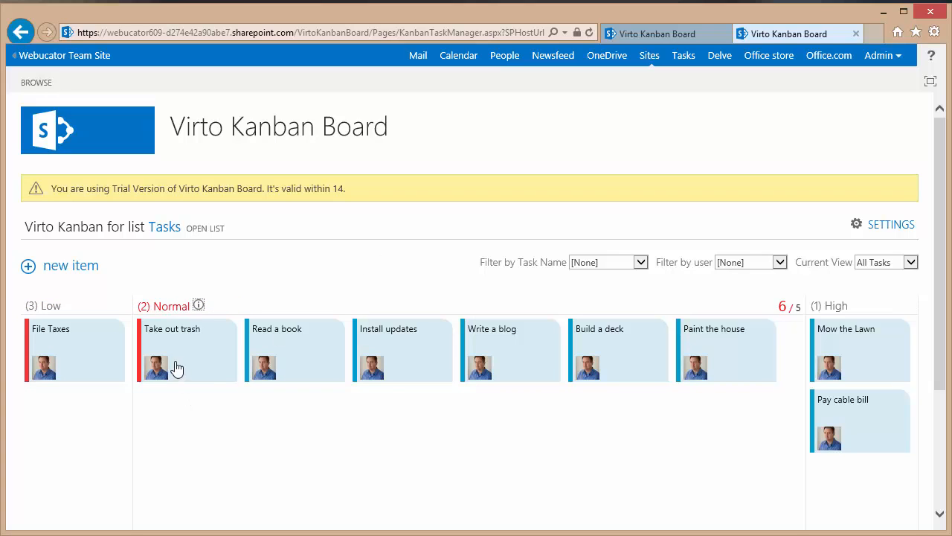
mouse_move(195, 354)
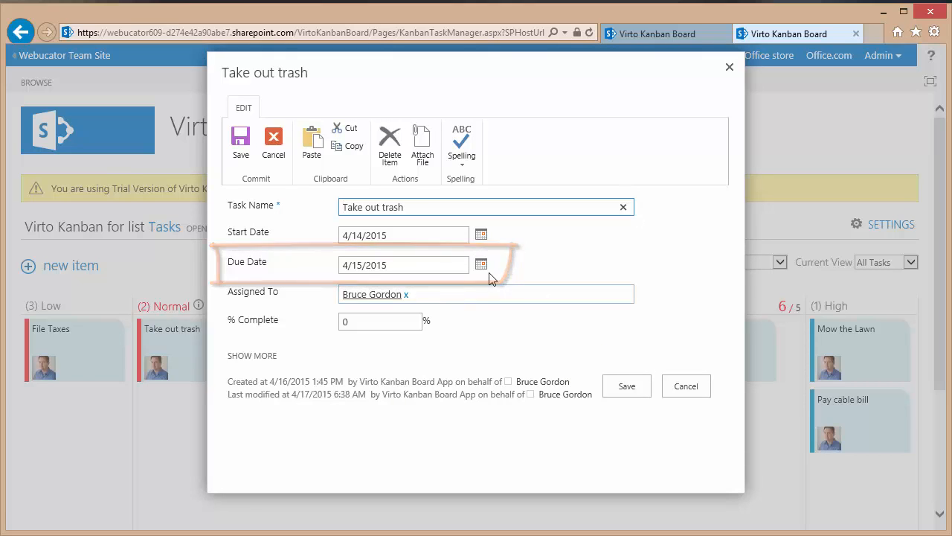
Step: Change the Take out trash due date to April 24, save it, and dismiss the popup
click(480, 265)
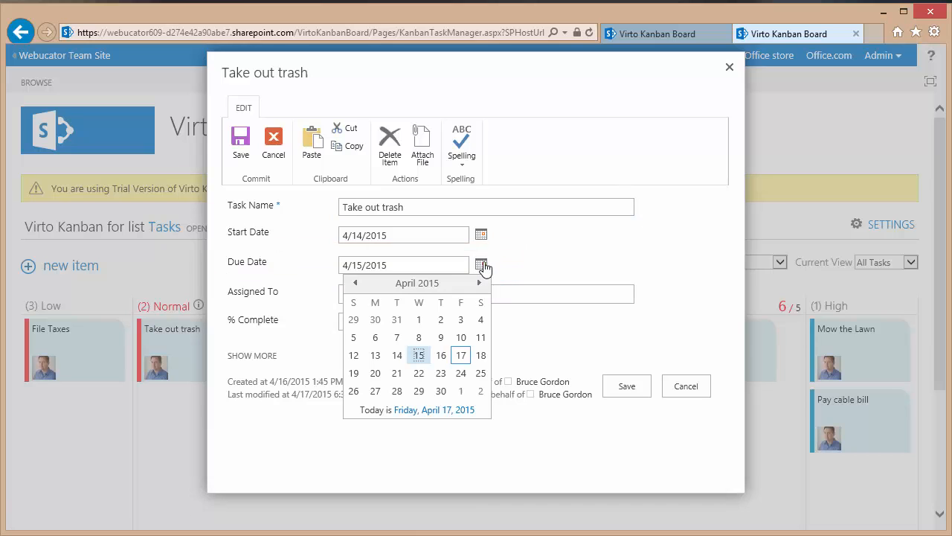
mouse_move(462, 372)
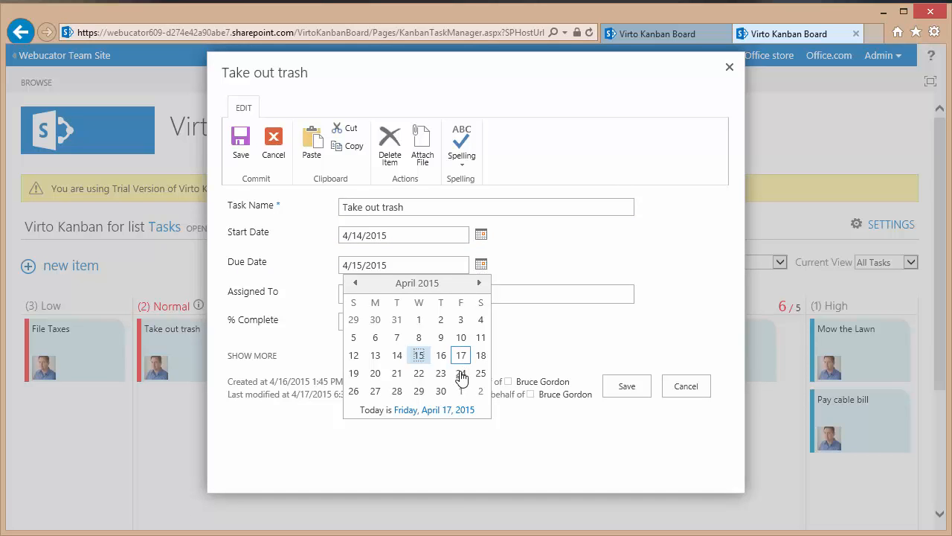
click(461, 372)
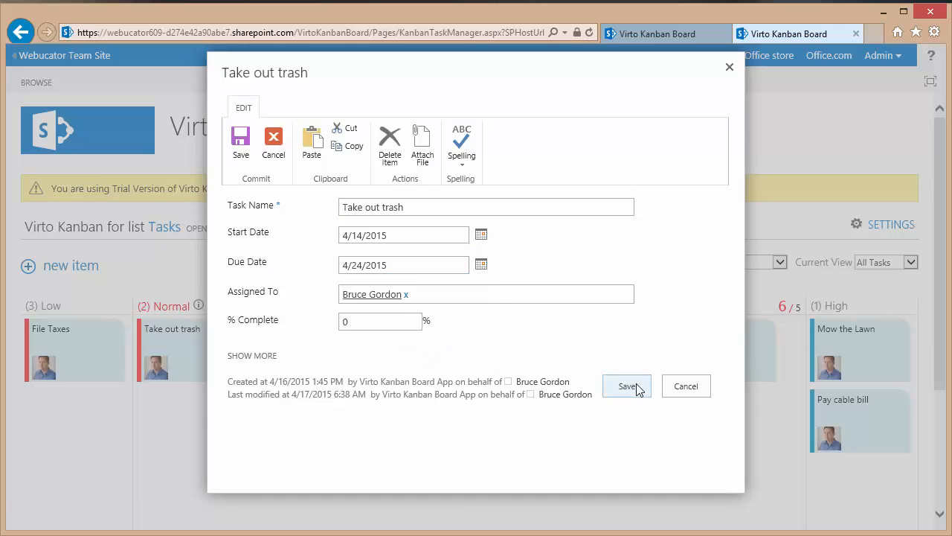
click(627, 385)
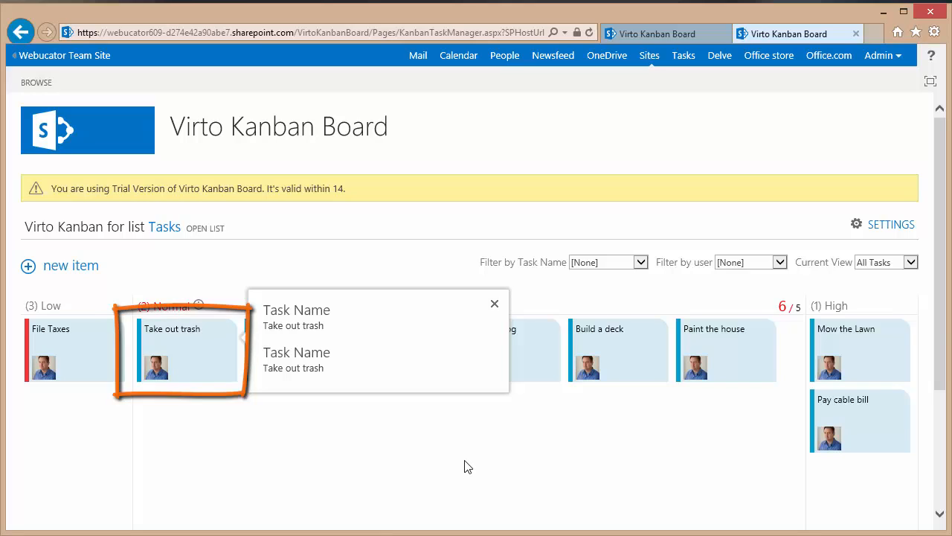
click(494, 304)
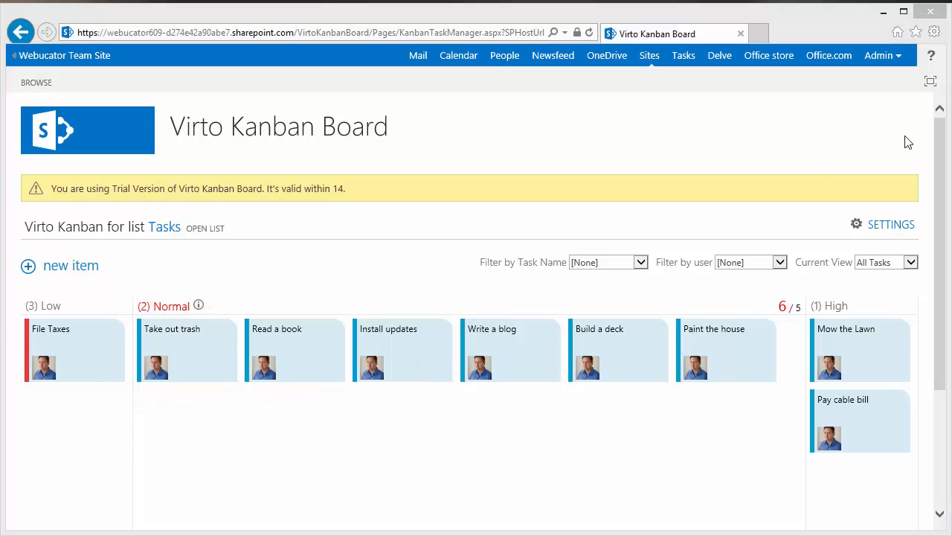
mouse_move(662, 125)
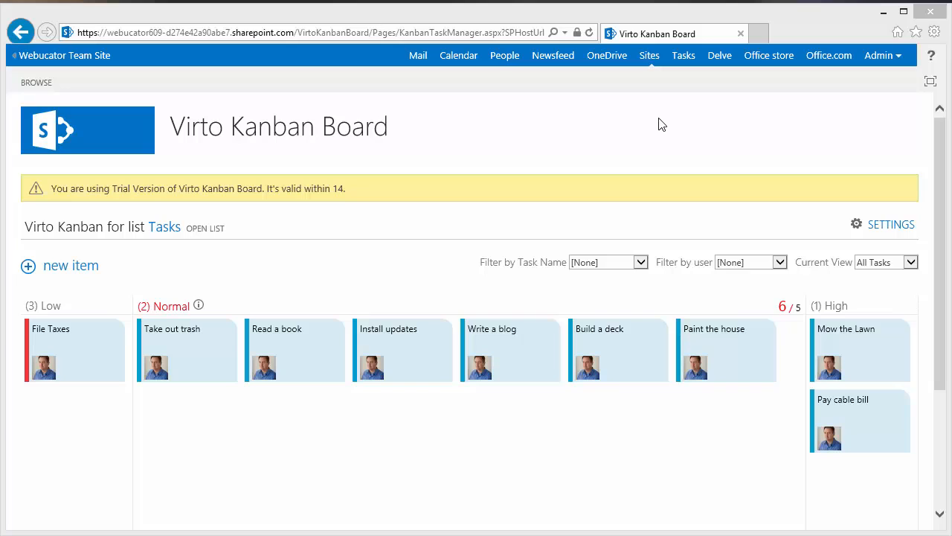
mouse_move(657, 150)
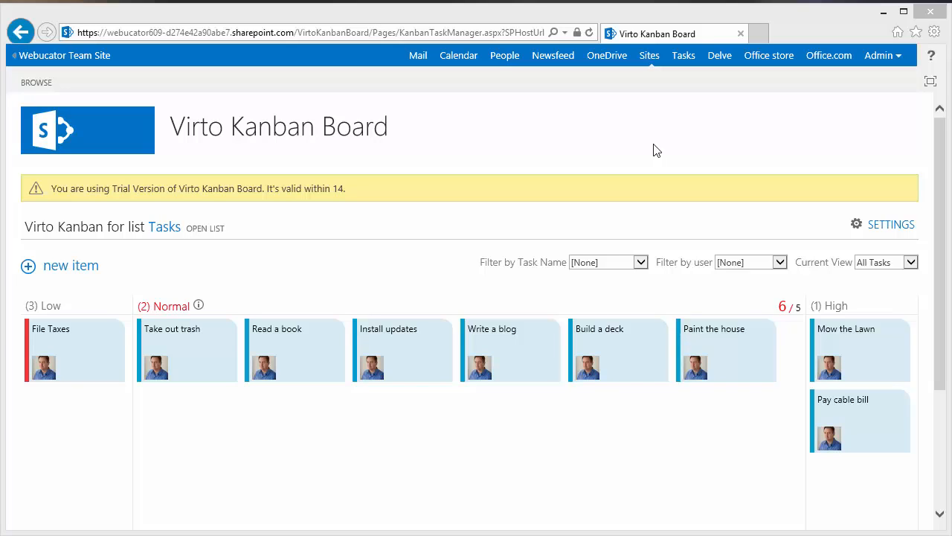
mouse_move(890, 229)
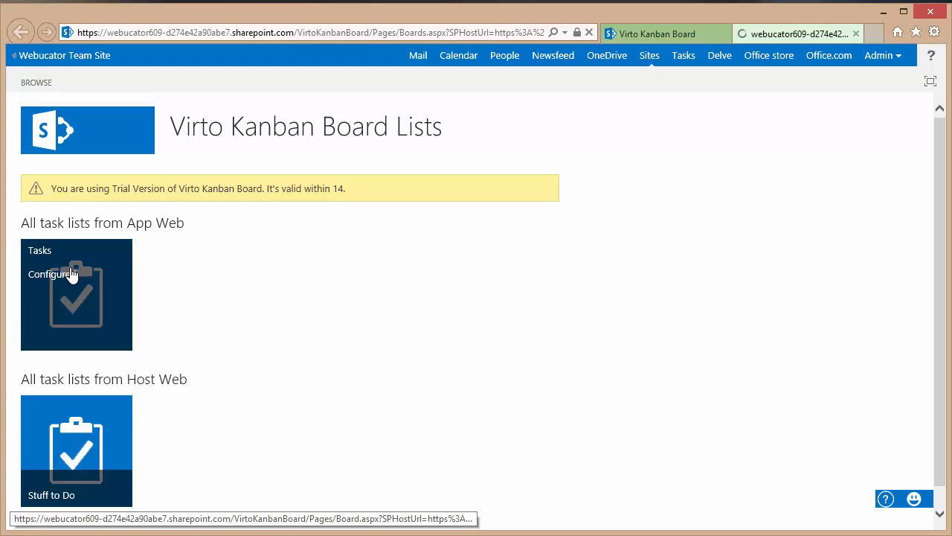
Step: In the Tasks configuration, add a body colour condition for % Complete greater than 0.10
click(54, 273)
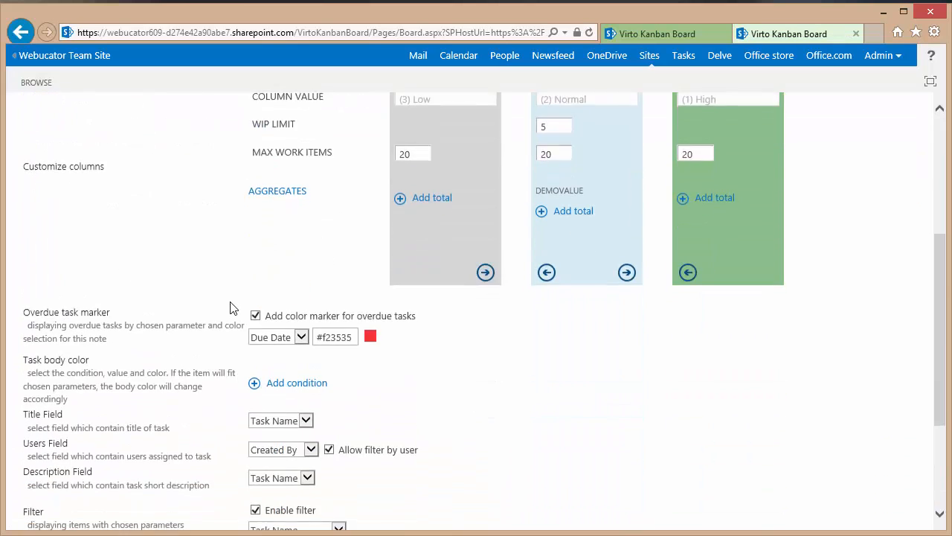
scroll(down, 3)
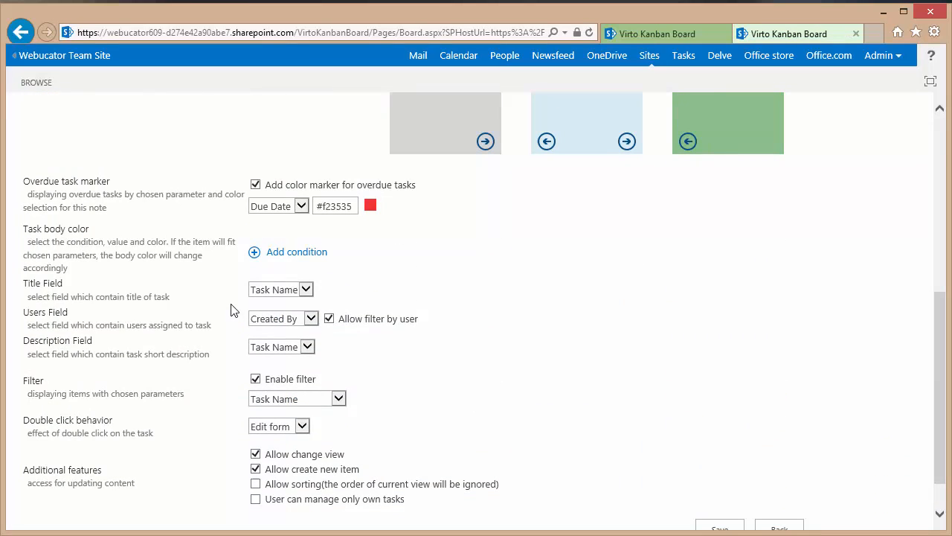
mouse_move(312, 235)
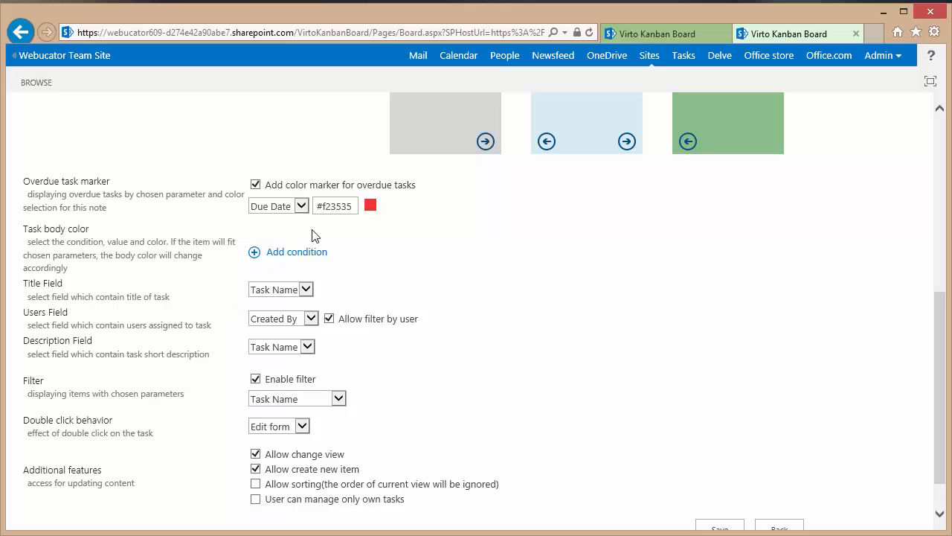
click(296, 252)
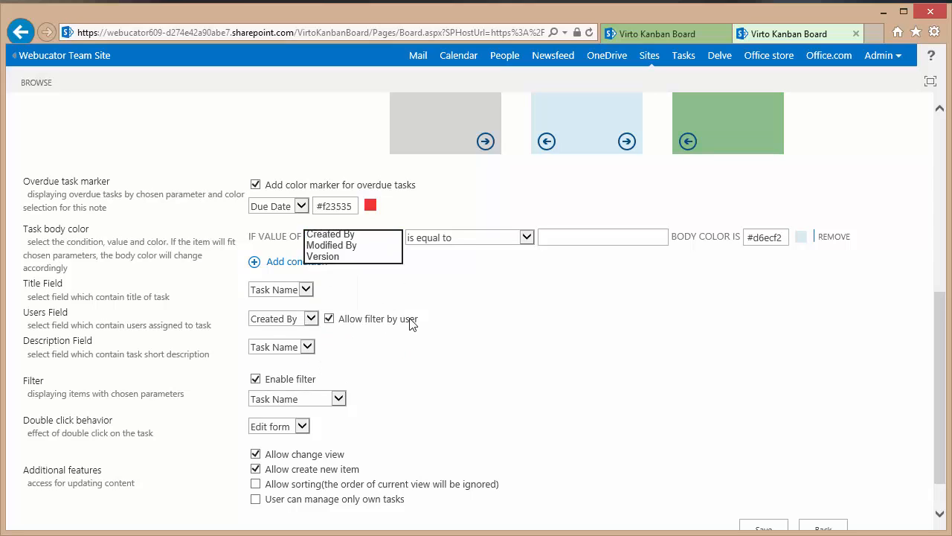
click(527, 236)
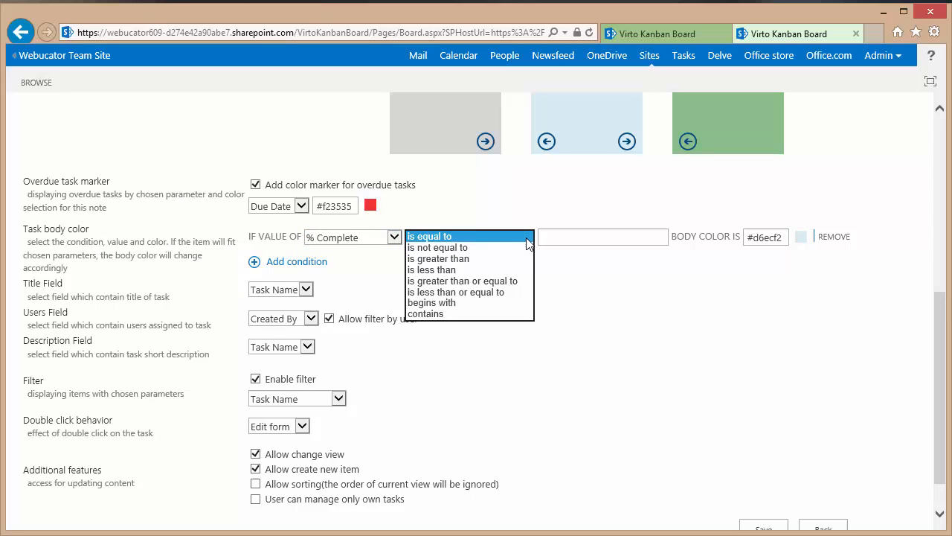
mouse_move(437, 259)
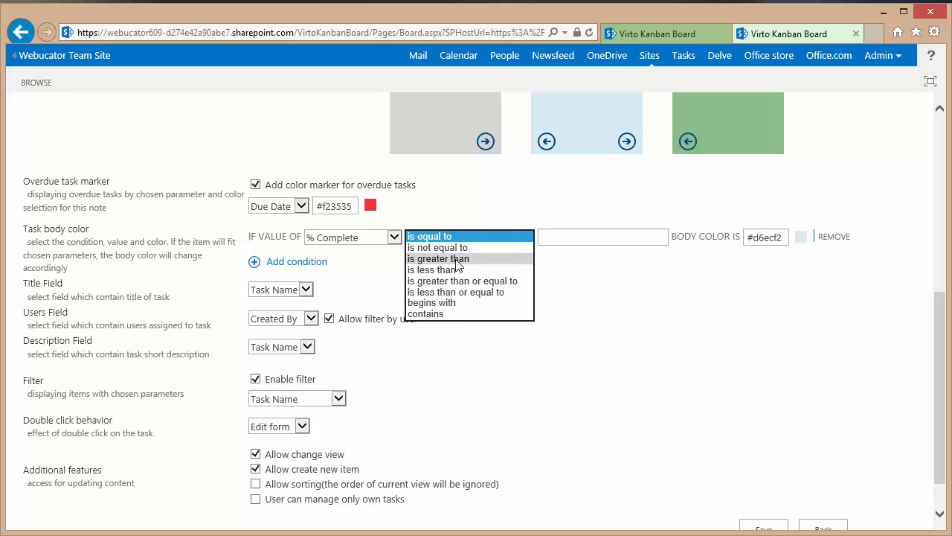
click(437, 259)
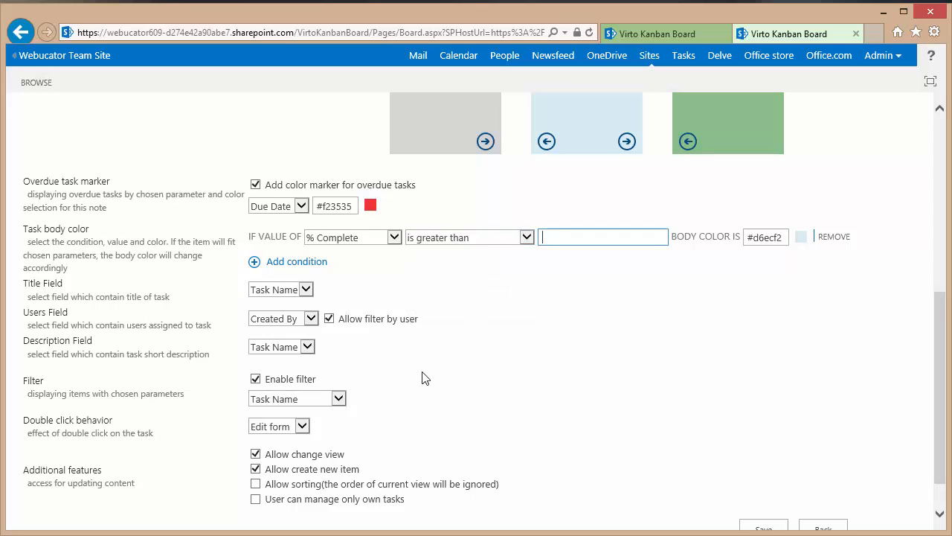
text(0.10)
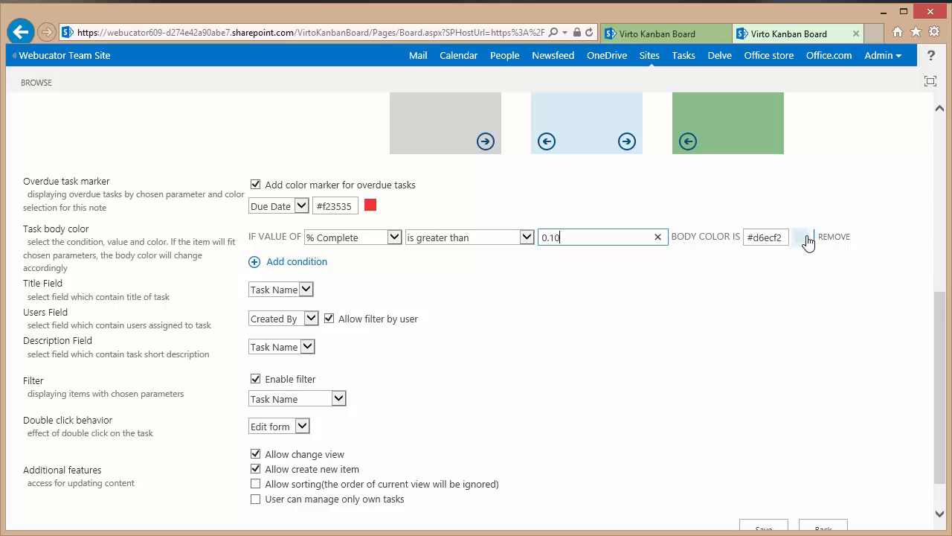
Step: Choose a deep green body colour for the condition and save the board configuration
click(800, 236)
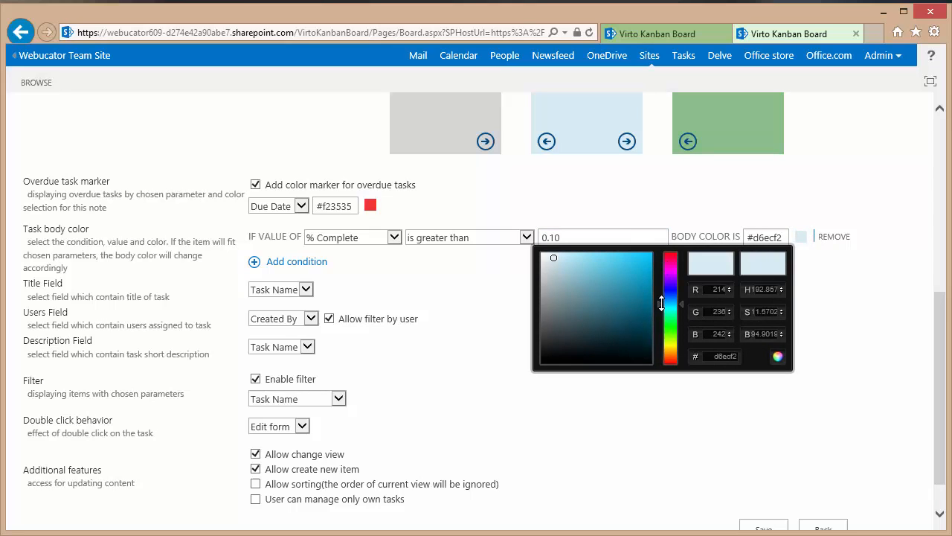
click(670, 320)
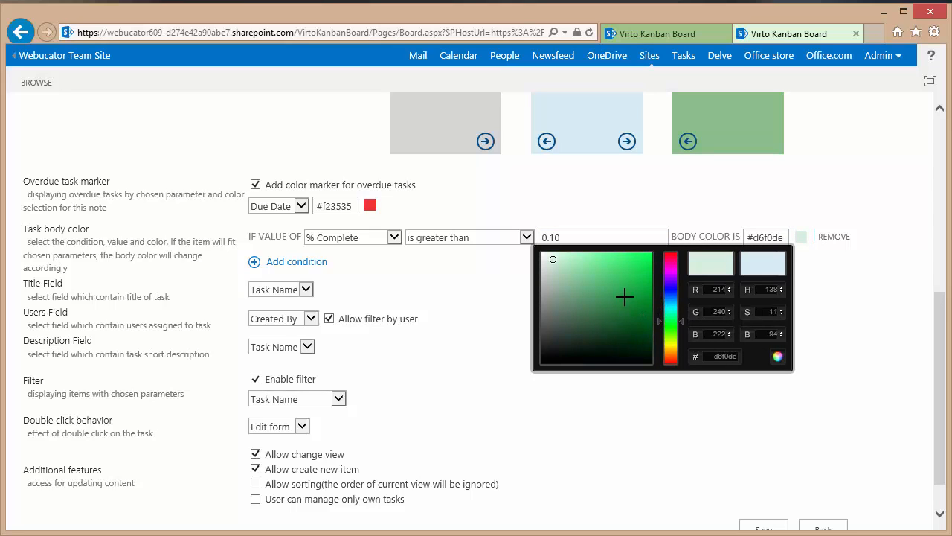
click(625, 301)
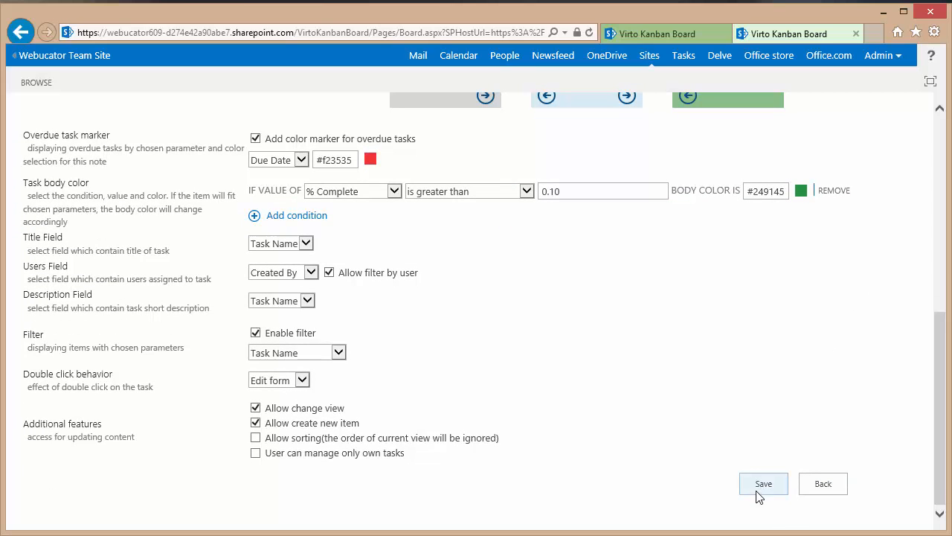
click(762, 483)
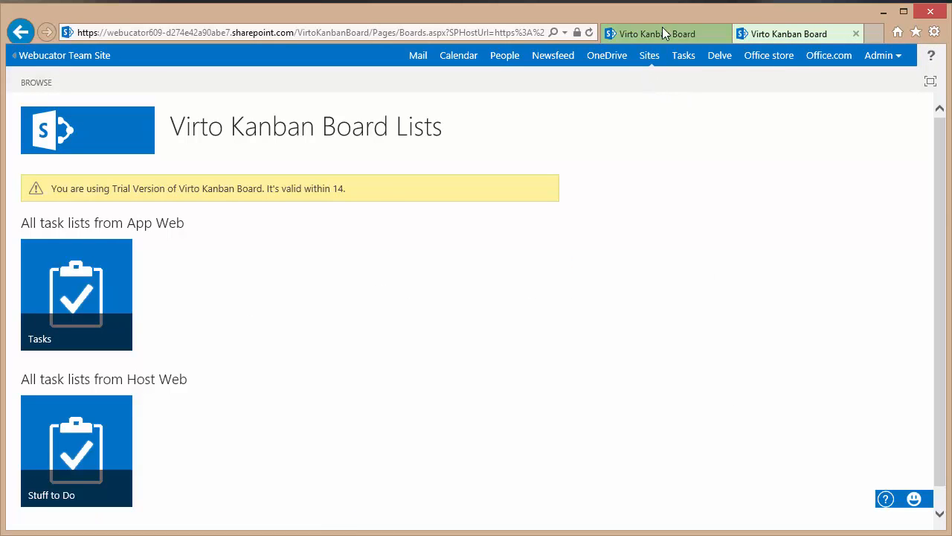
Step: Reload the Kanban board so cards over 10% turn green, then open Read a book's edit form
click(76, 295)
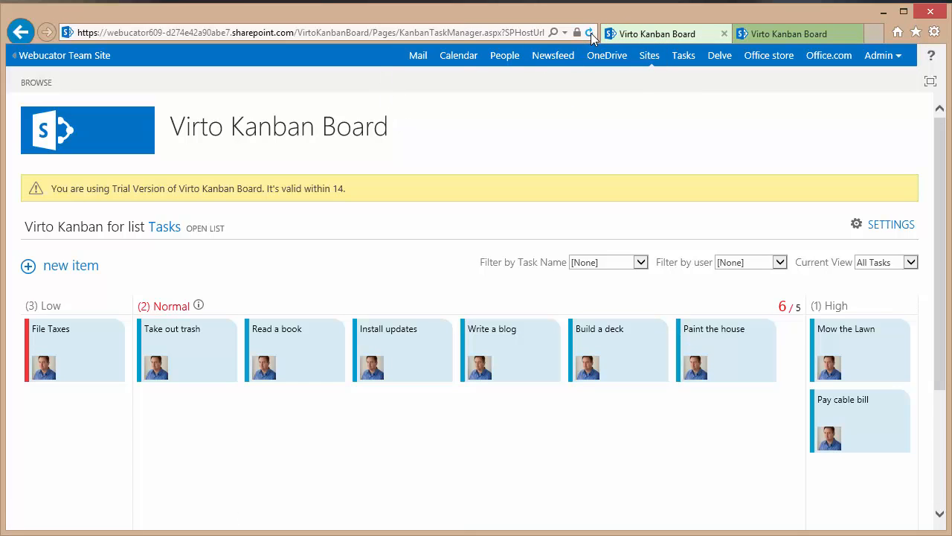
click(589, 32)
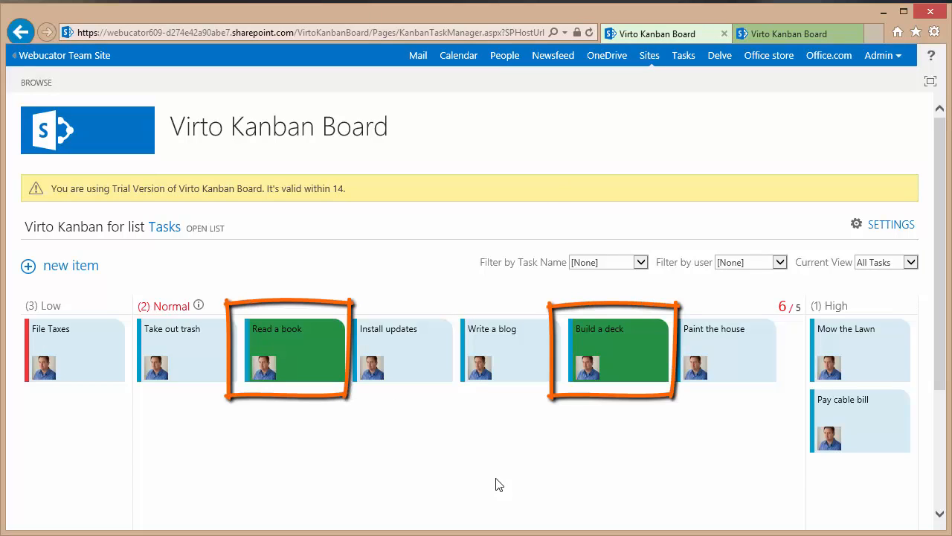
mouse_move(402, 421)
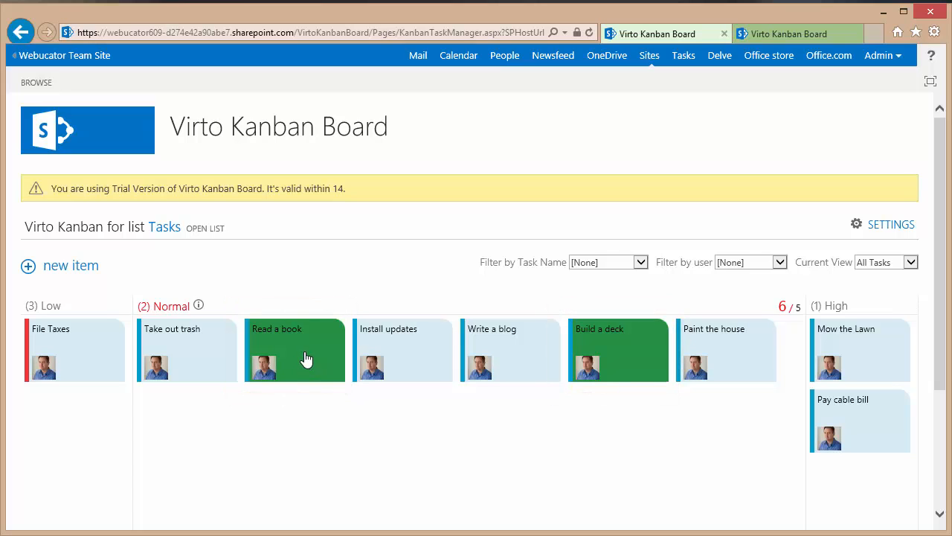
click(295, 350)
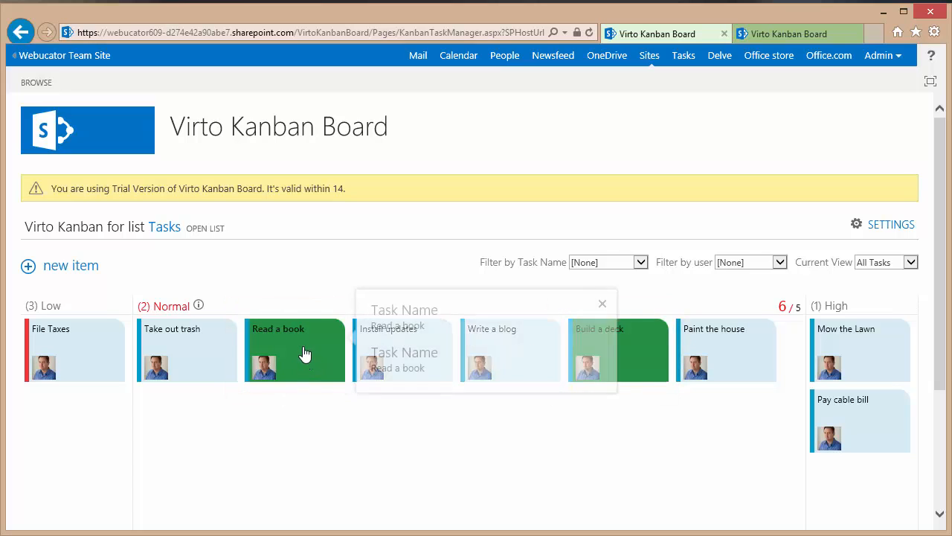
click(294, 349)
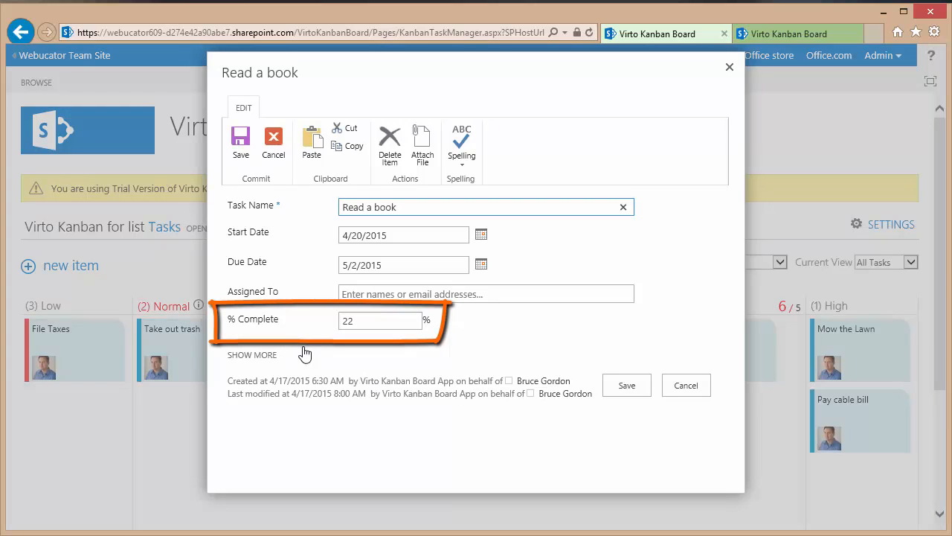